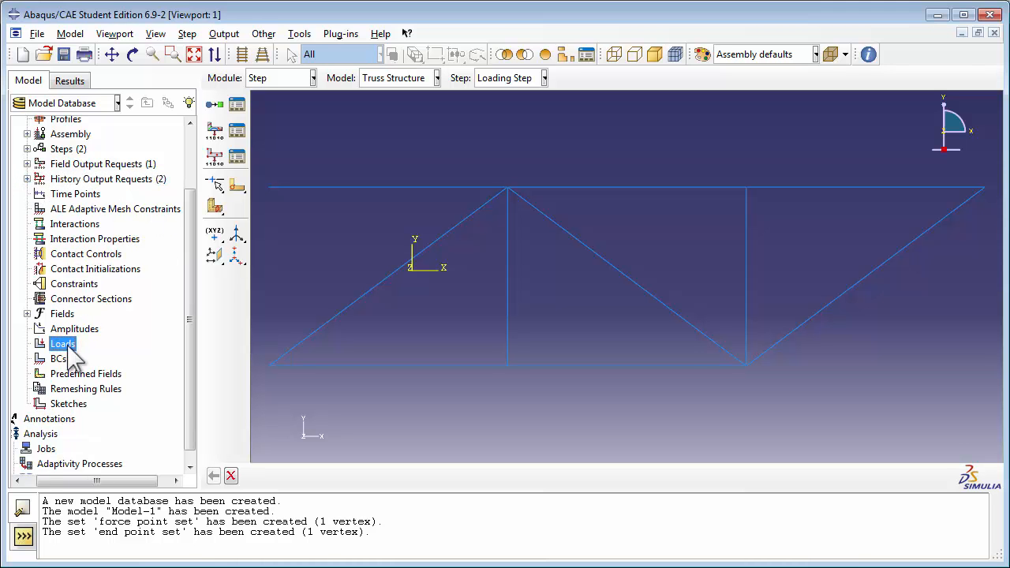
Step: Create a new concentrated force load named ForcePulse in the Loading Step
double_click(61, 343)
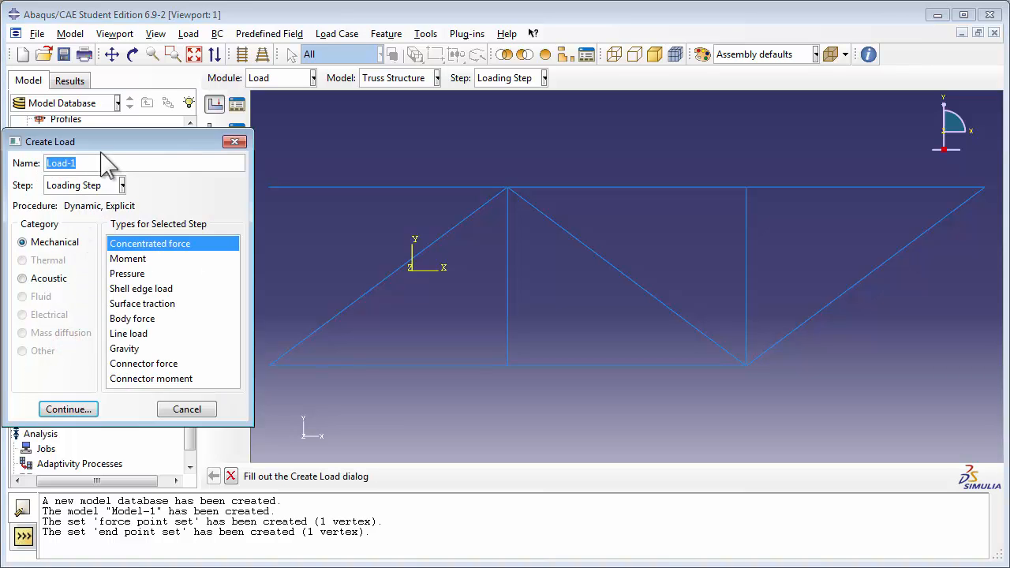
text(ForcePuls)
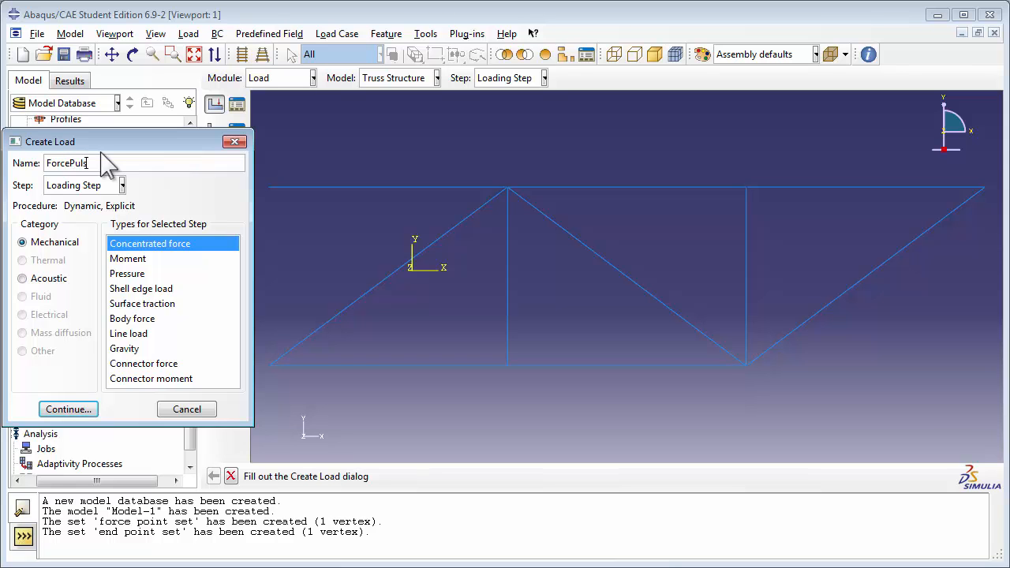
text(e)
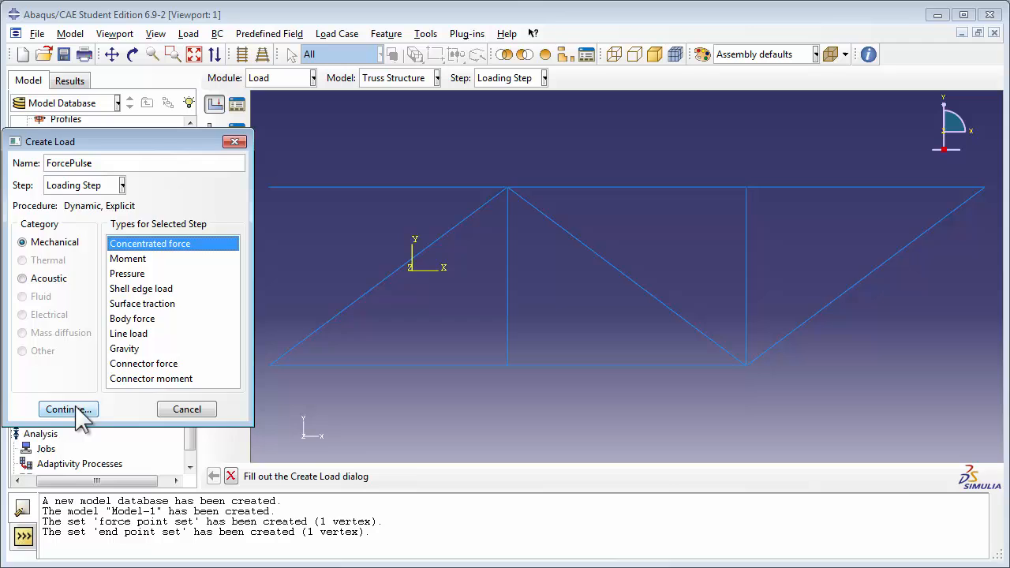
Step: Assign ForcePulse to the named force point set, with set highlighting turned off
click(63, 408)
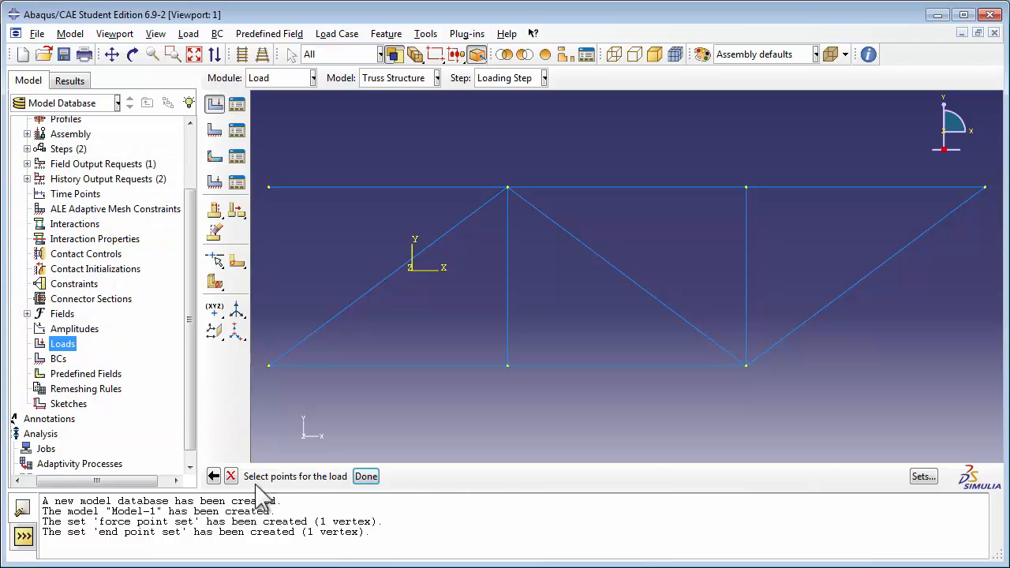
mouse_move(868, 509)
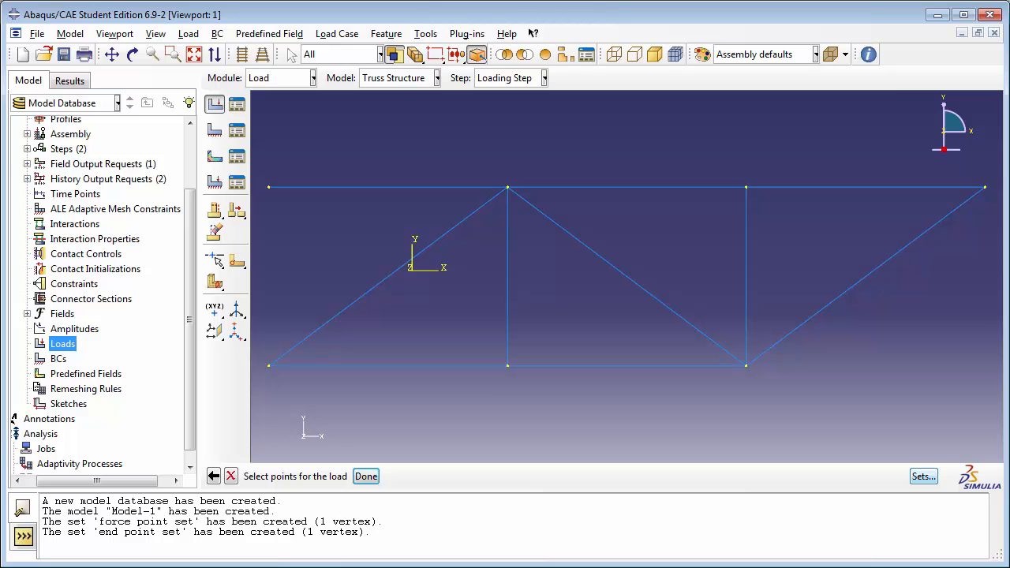
click(922, 476)
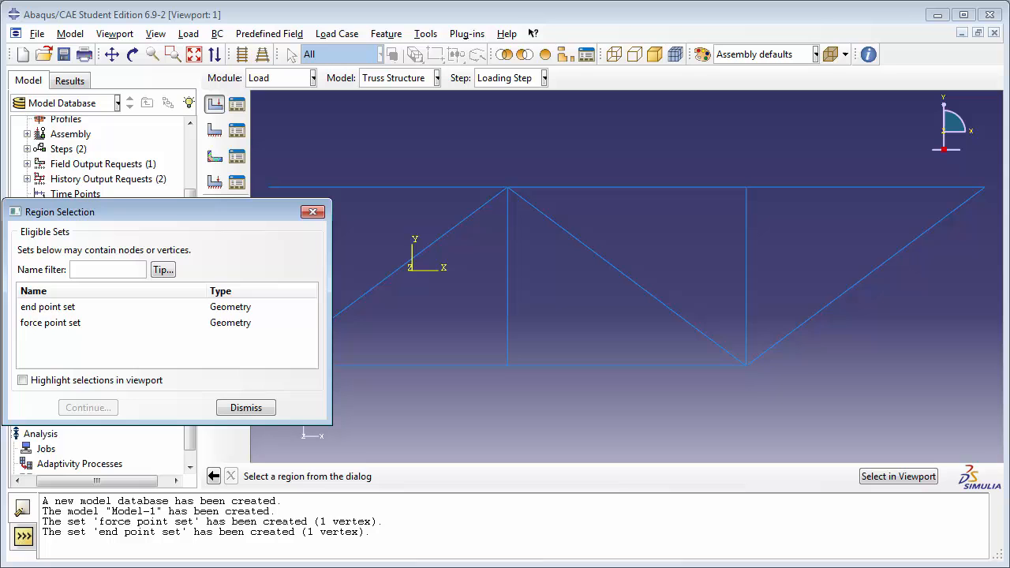
click(50, 321)
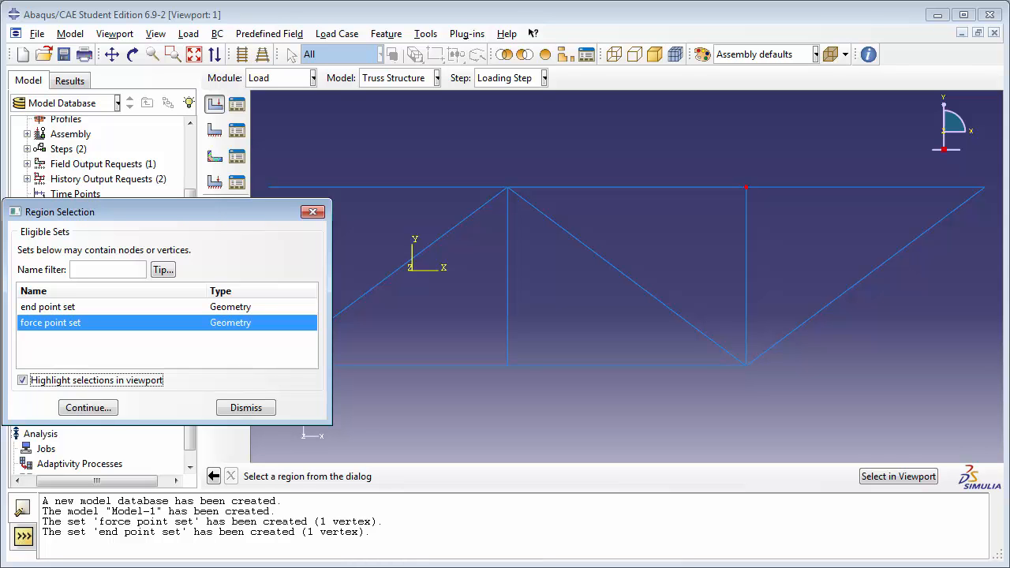
mouse_move(742, 162)
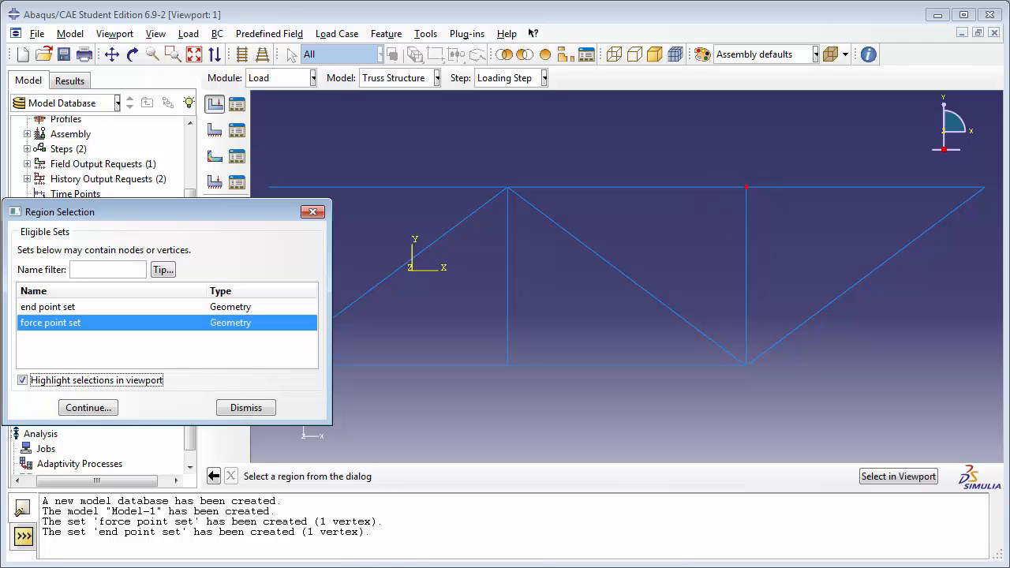
click(22, 379)
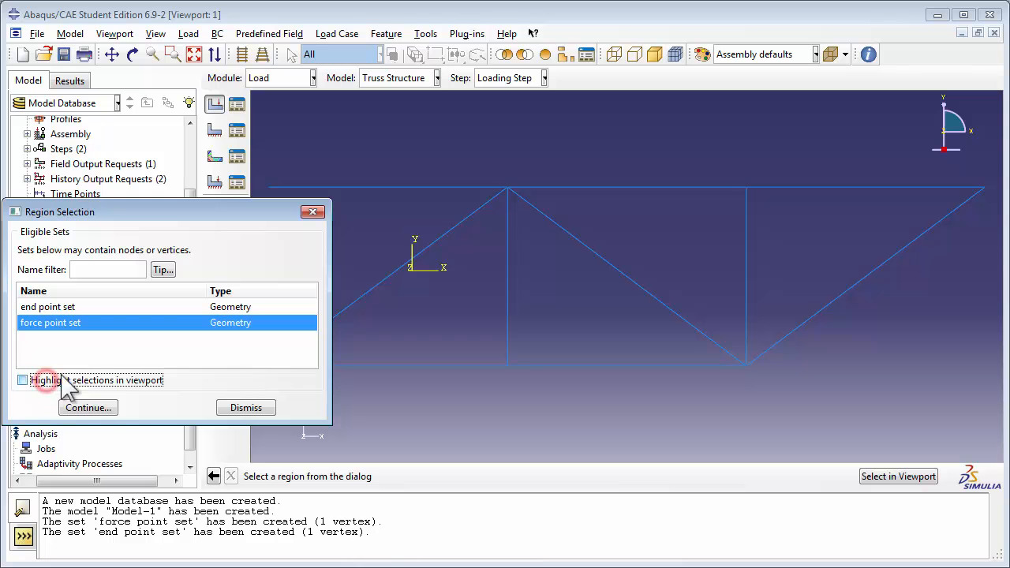
click(88, 407)
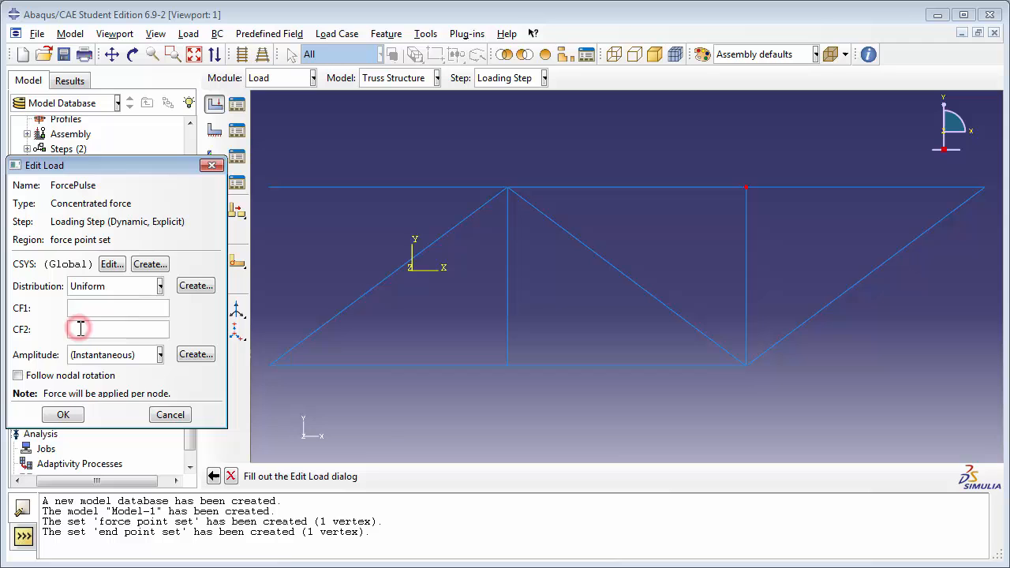
Step: Give ForcePulse a downward CF2 component of -600
text(-)
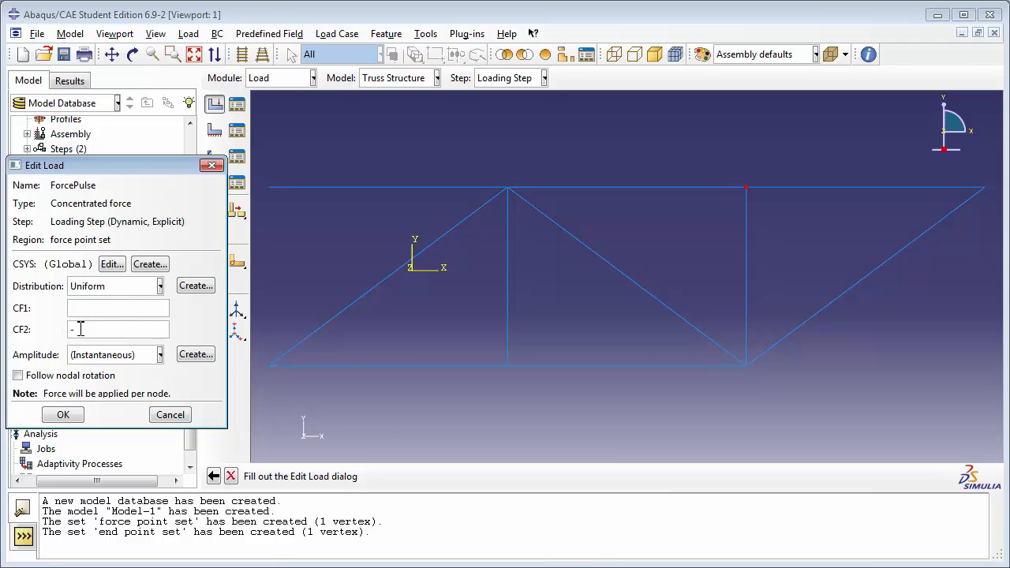
text(600)
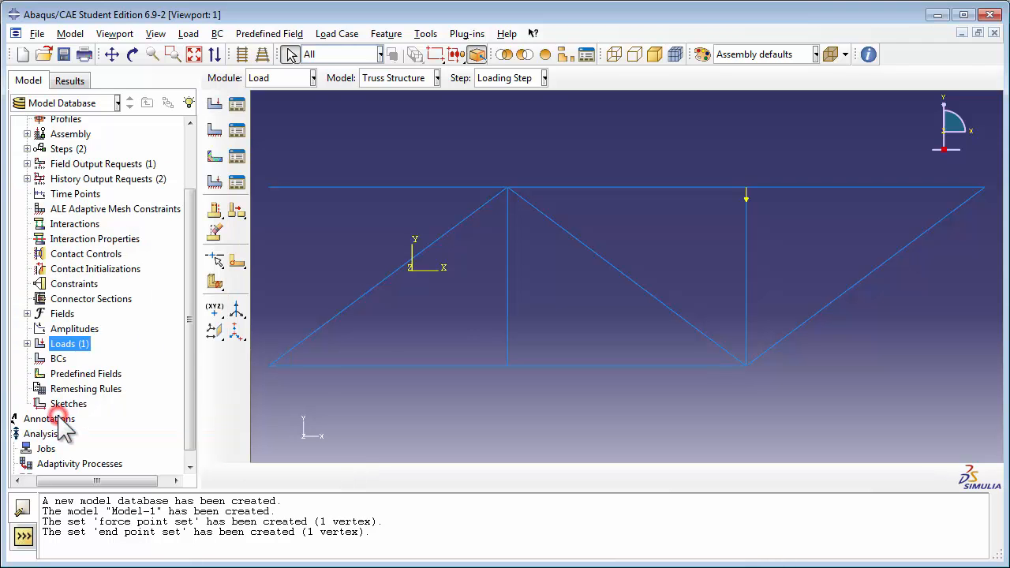
mouse_move(710, 205)
text(P)
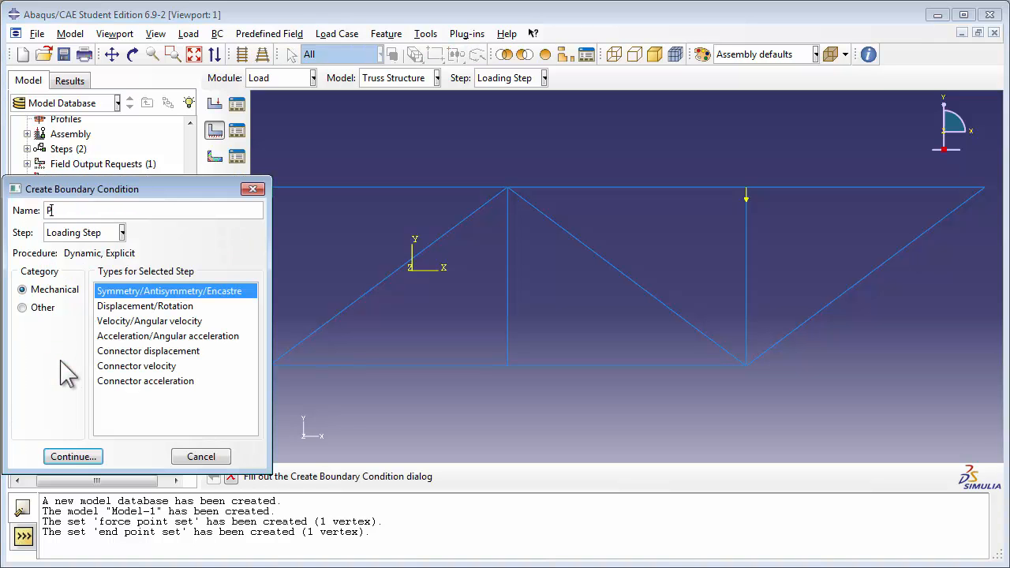
Step: Define the Pin boundary condition as Displacement/Rotation in the Initial step
click(121, 232)
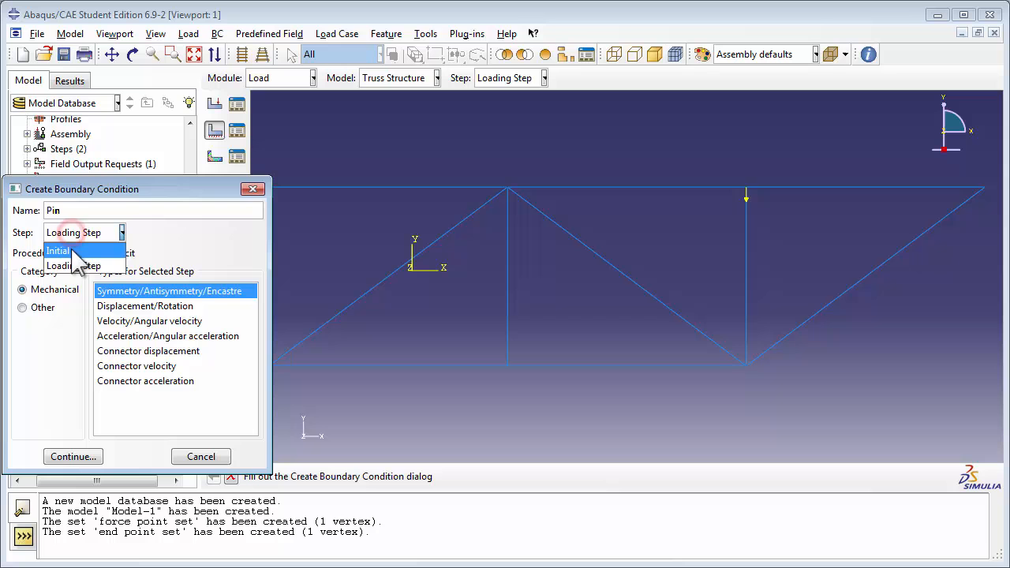
click(56, 251)
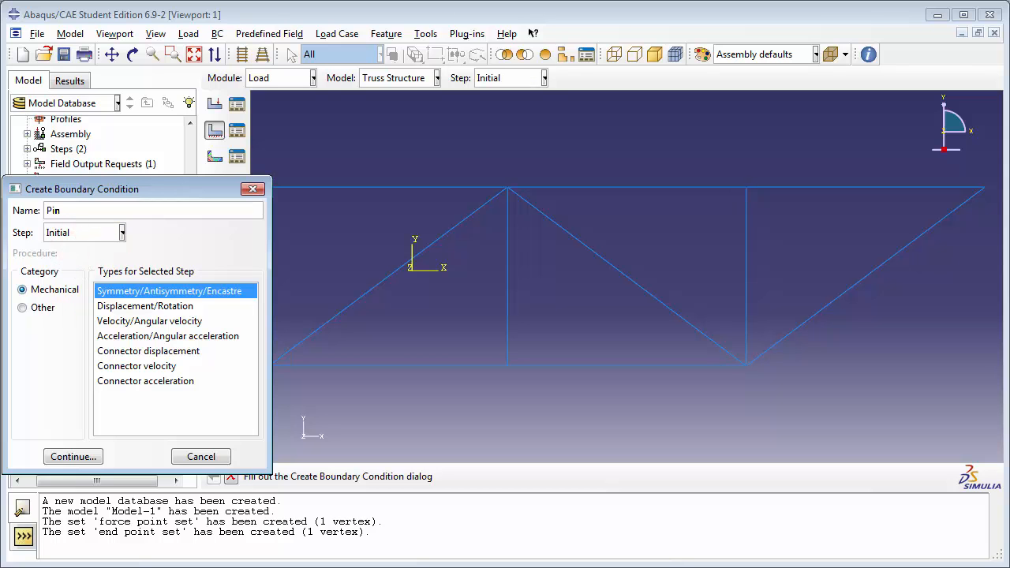
click(145, 306)
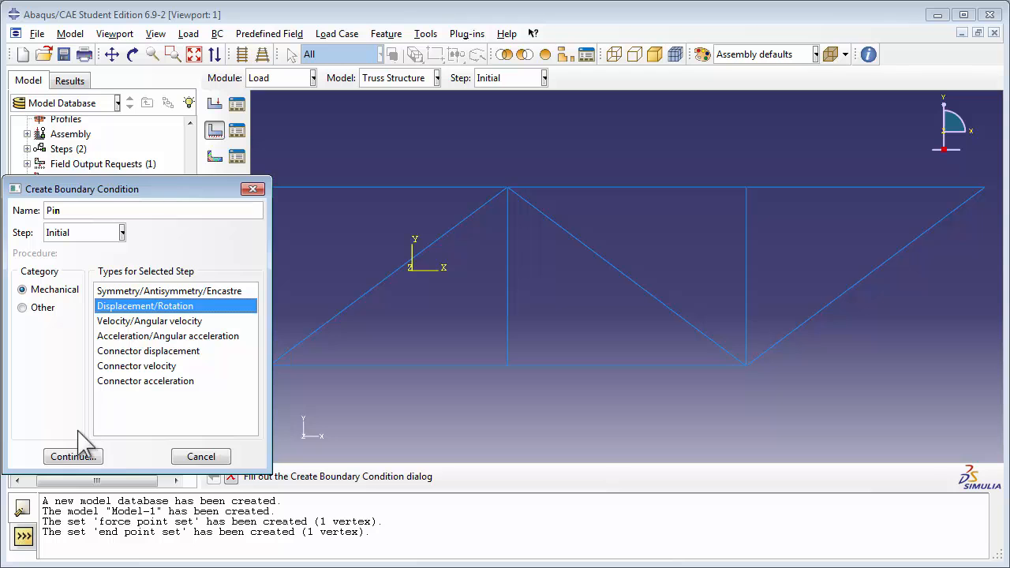
click(72, 456)
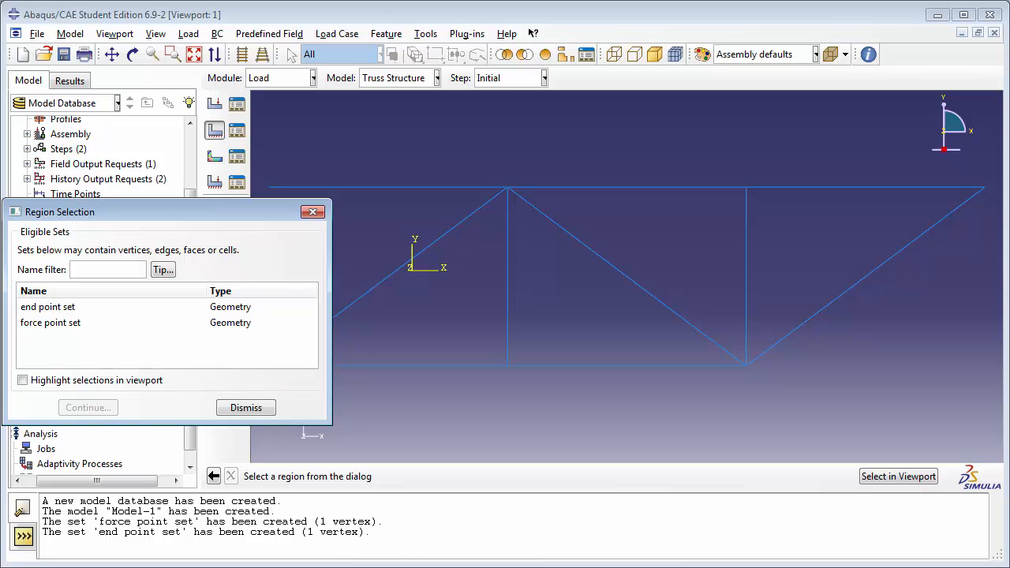
mouse_move(789, 462)
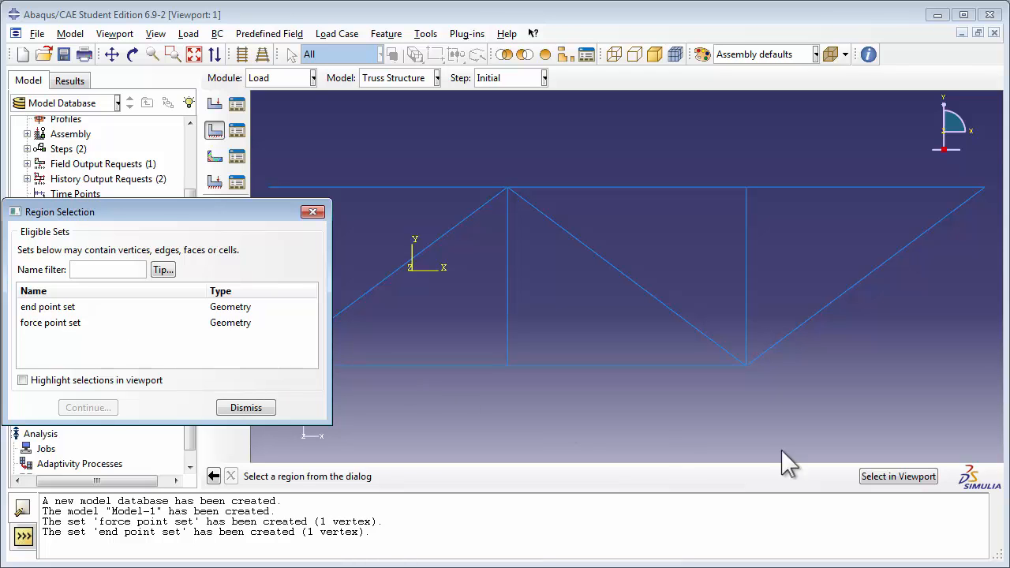
Step: Fix U1 and U2 at the two left-end truss vertices to complete the Pin condition
click(245, 407)
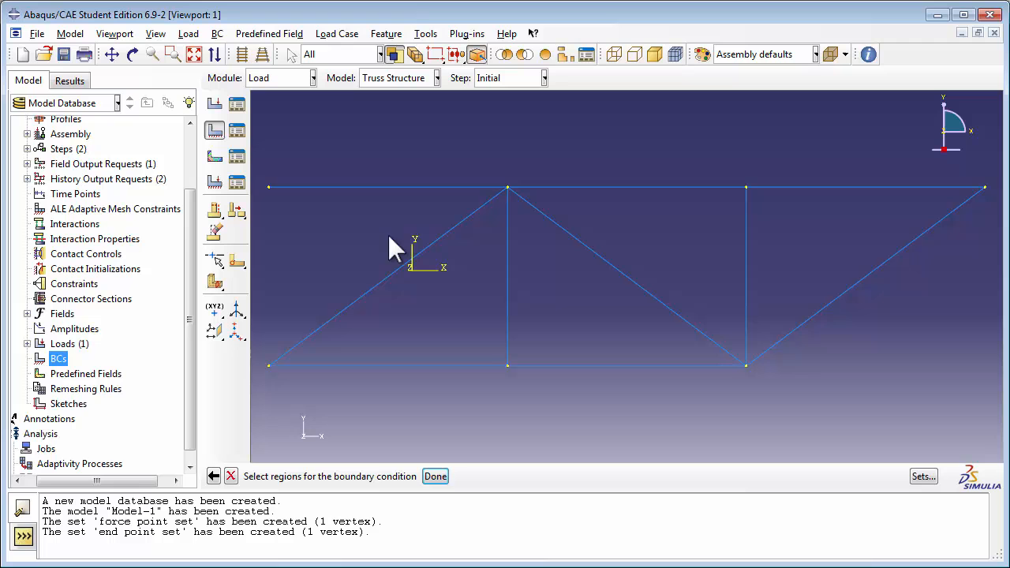
click(269, 187)
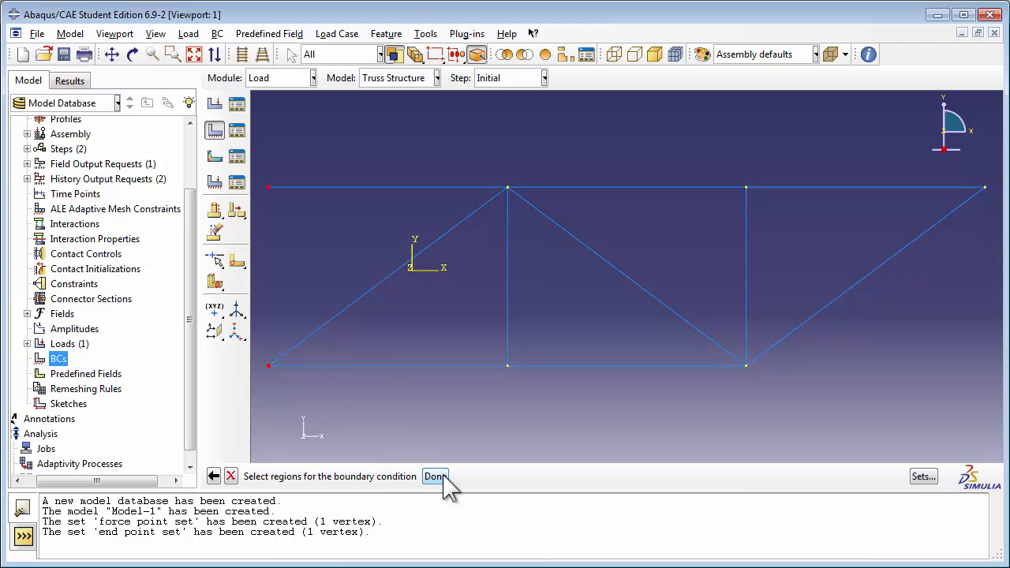
click(434, 476)
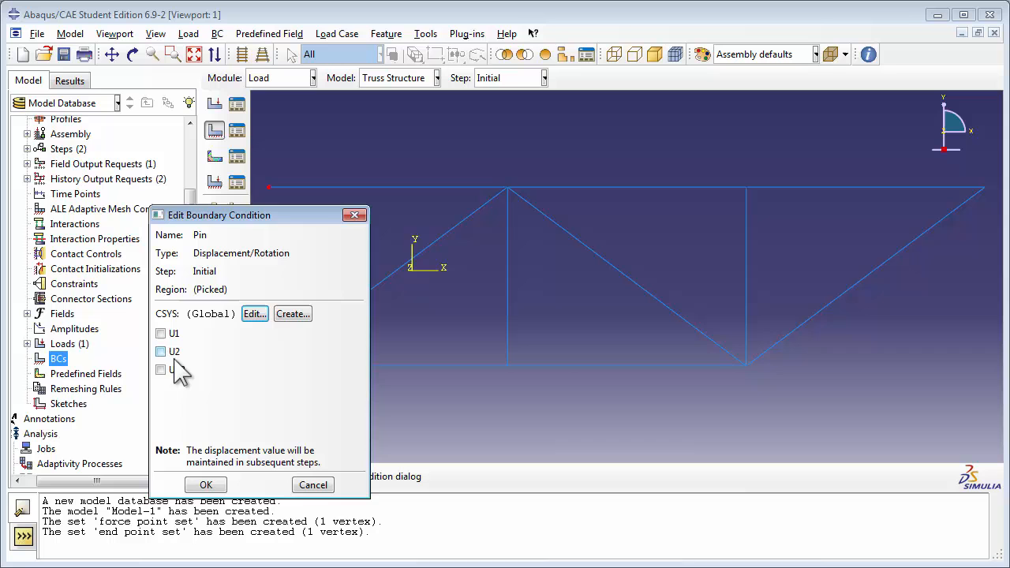
click(161, 332)
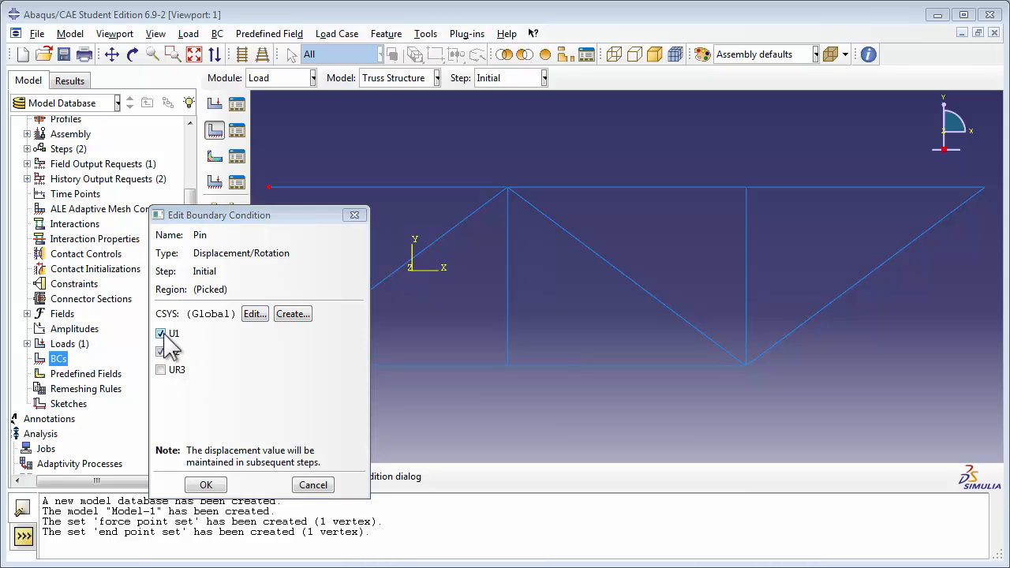
click(161, 351)
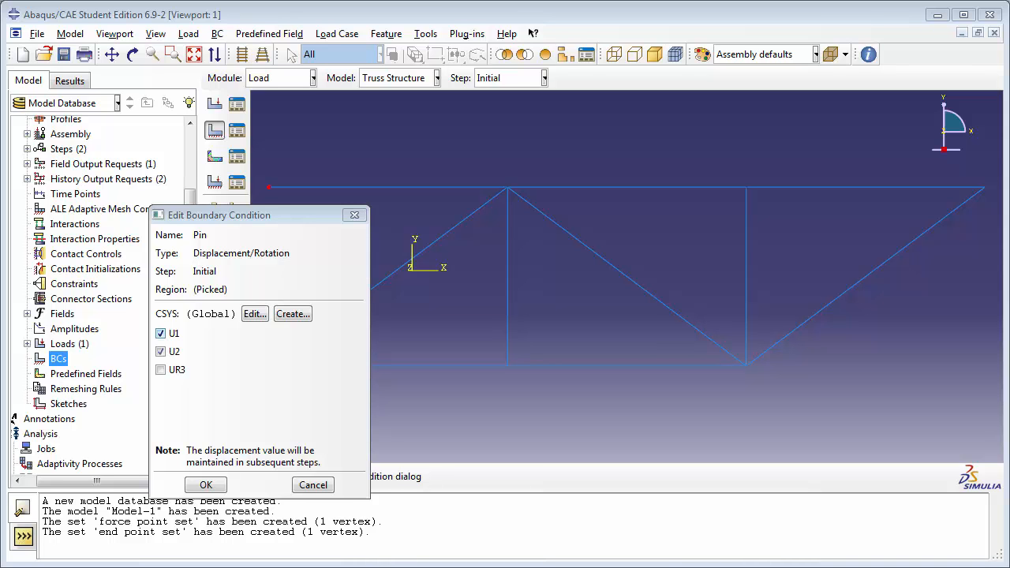
click(161, 351)
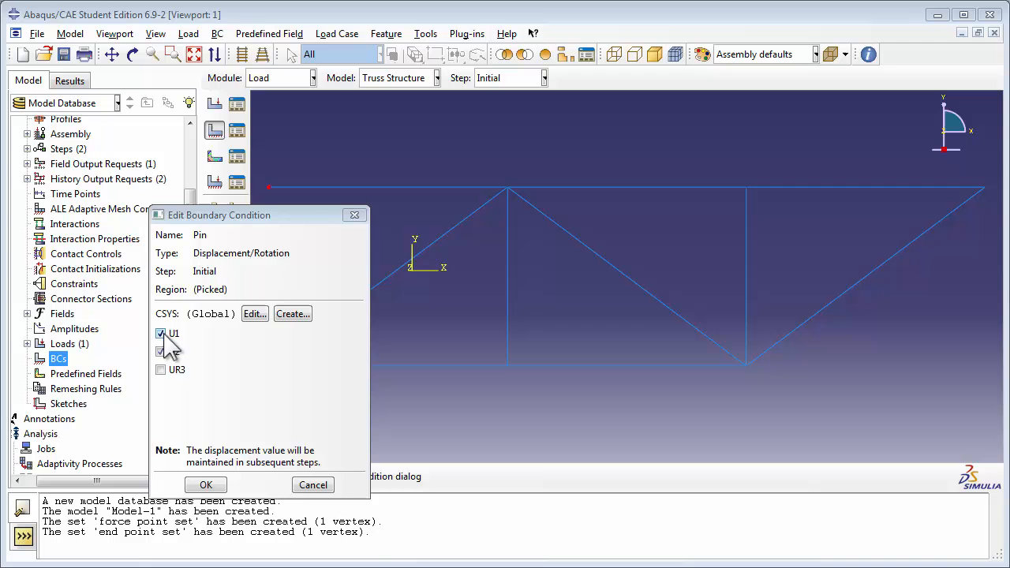
click(206, 484)
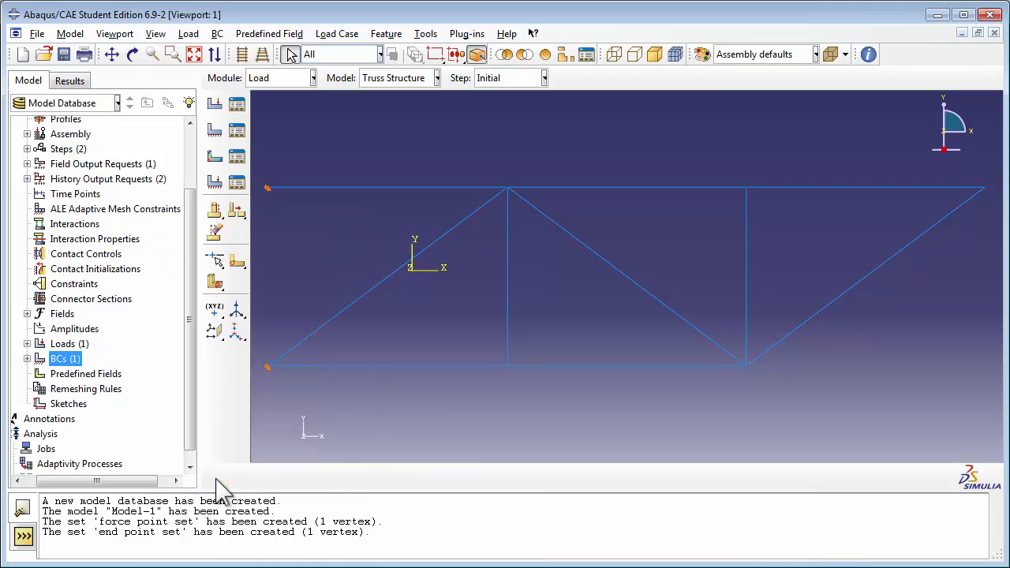
scroll(up, 3)
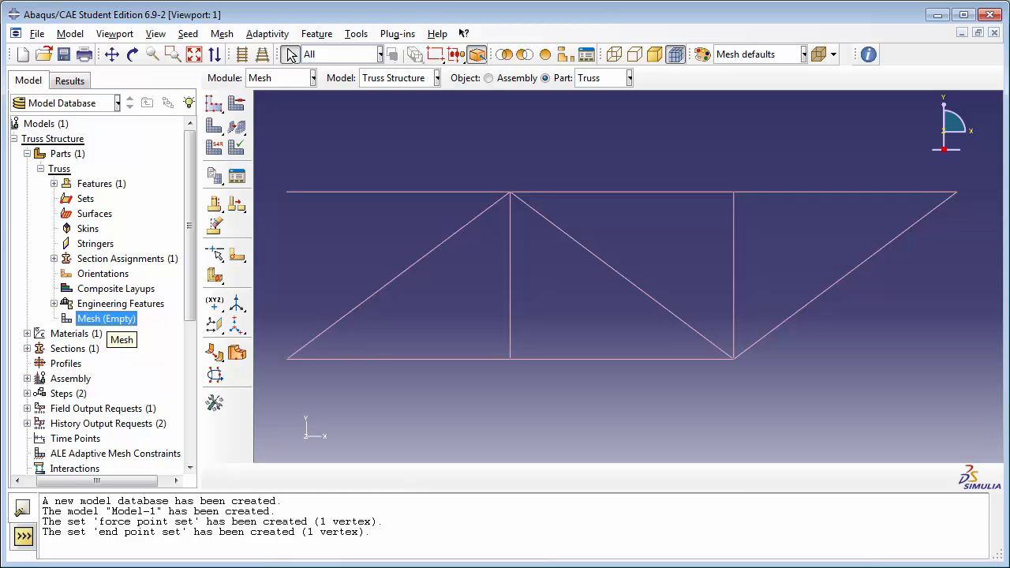
mouse_move(249, 130)
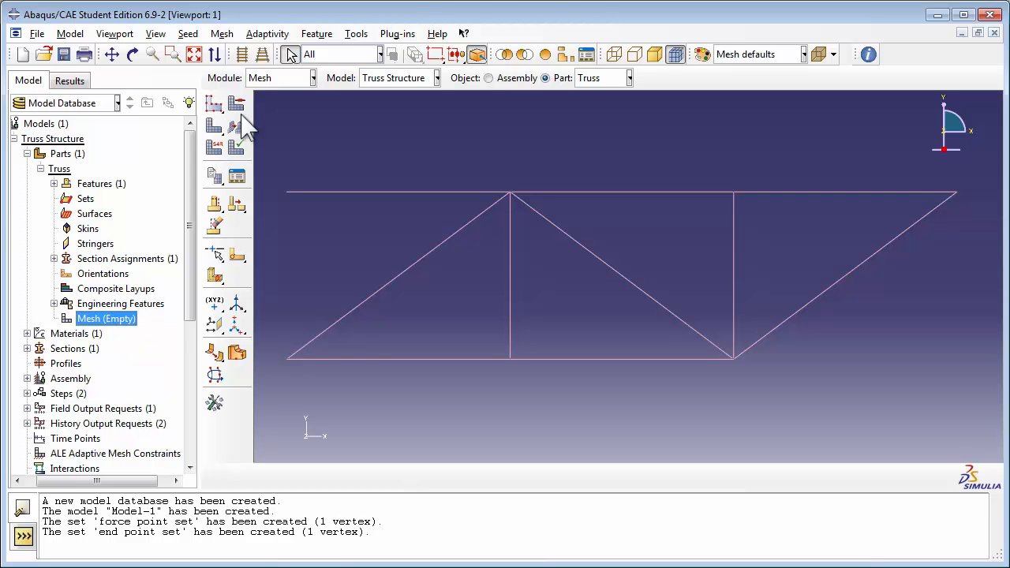
Step: Assign the Truss family element type T2D2 to all truss members
click(222, 34)
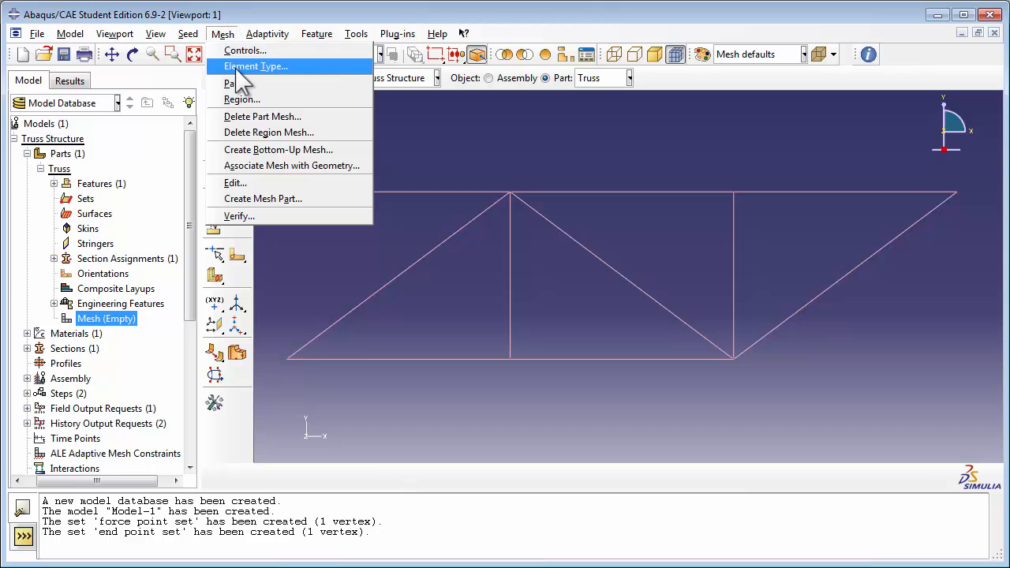
click(255, 67)
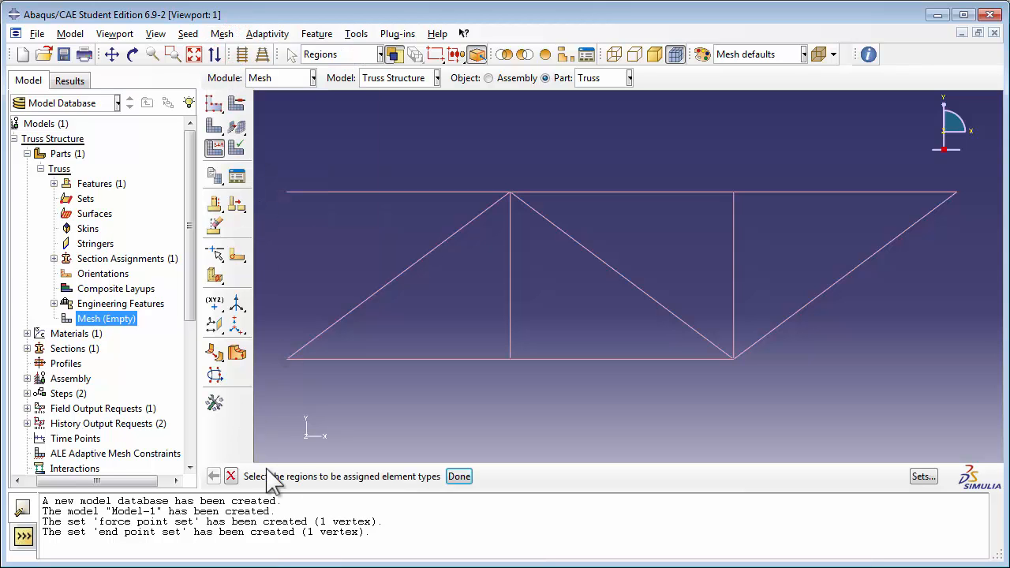
drag(272, 150, 864, 351)
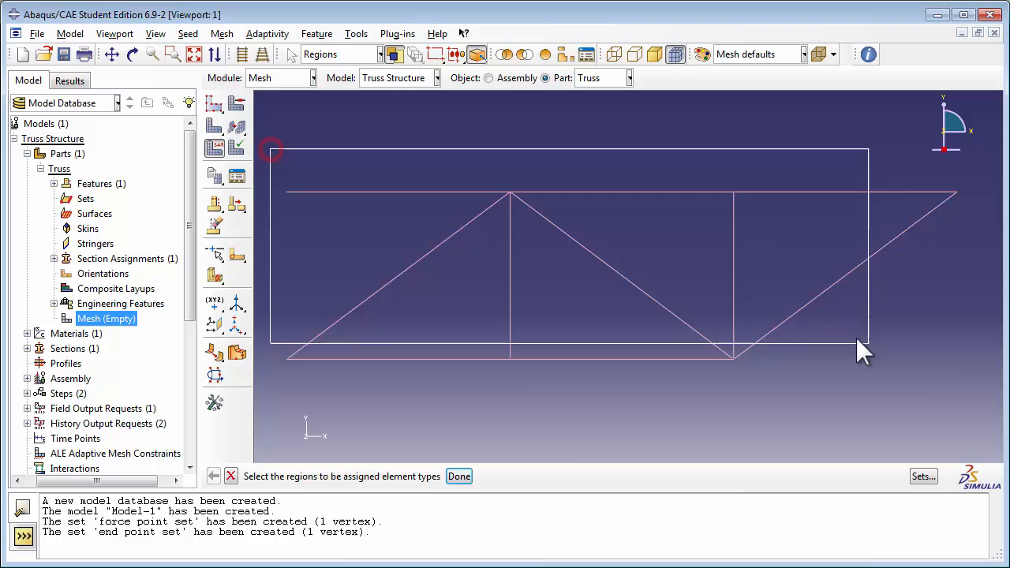
click(458, 476)
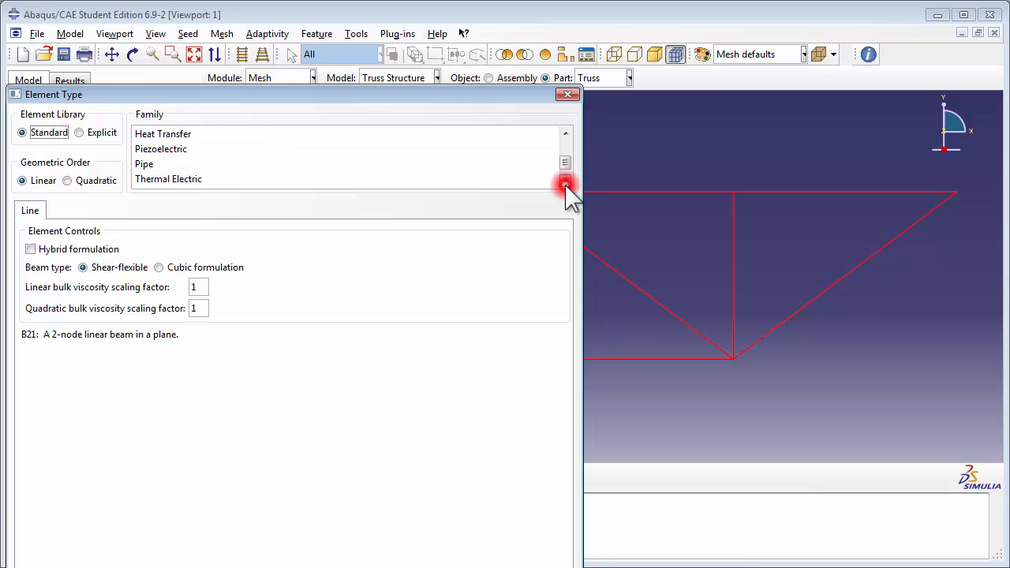
click(565, 190)
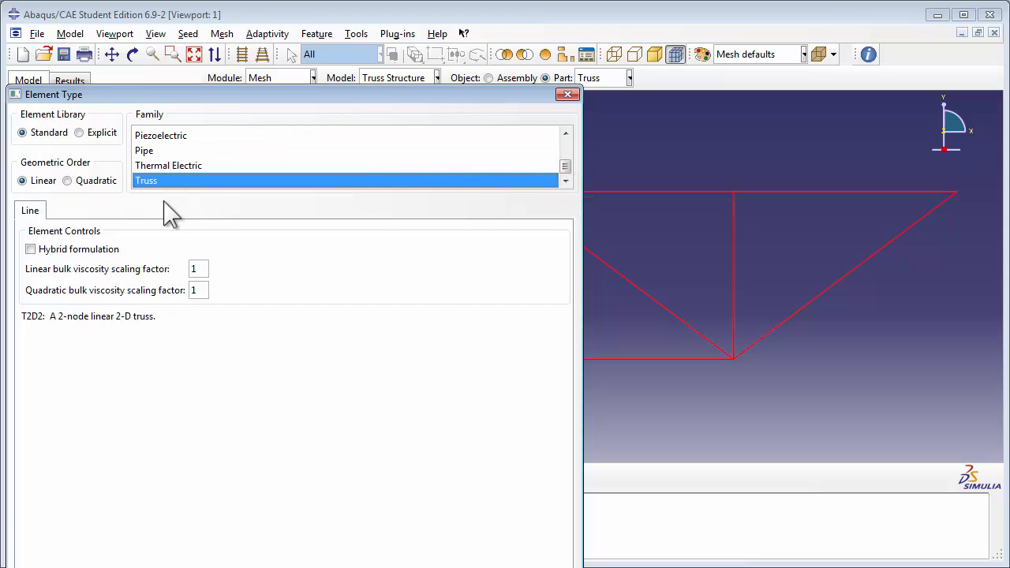
mouse_move(127, 453)
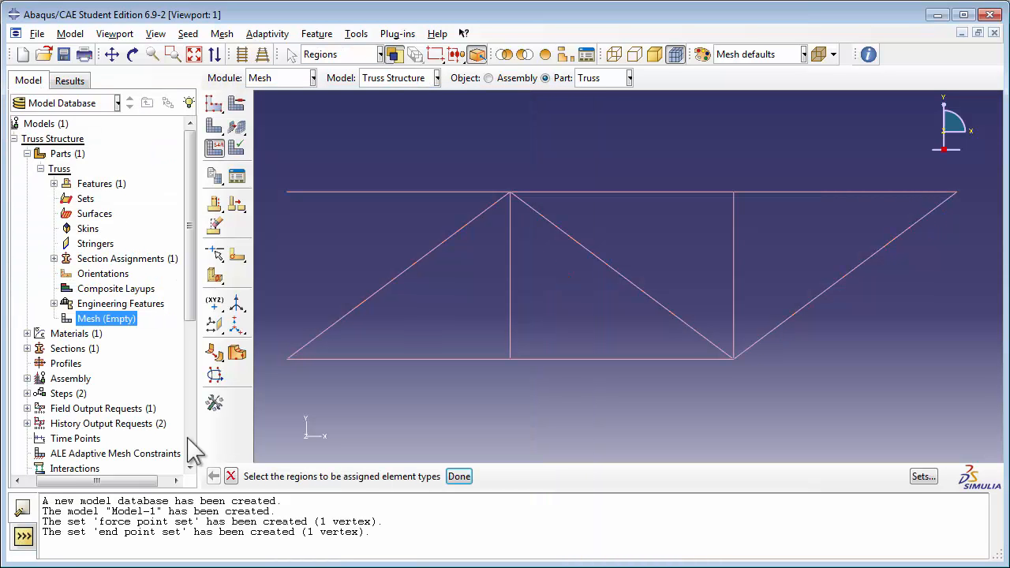
click(188, 33)
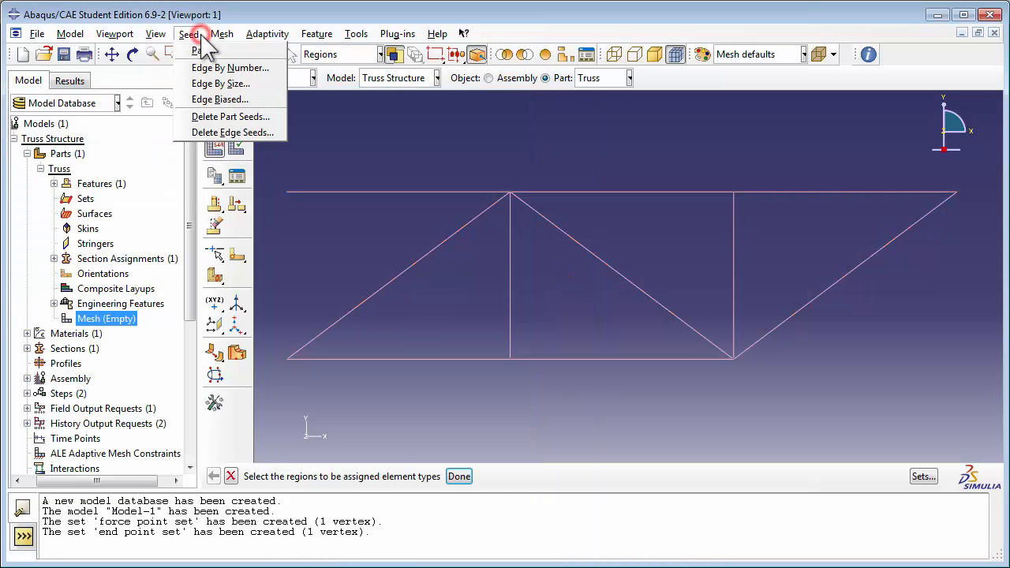
Step: Seed all truss edges by number and mesh the part into 10 elements
click(229, 68)
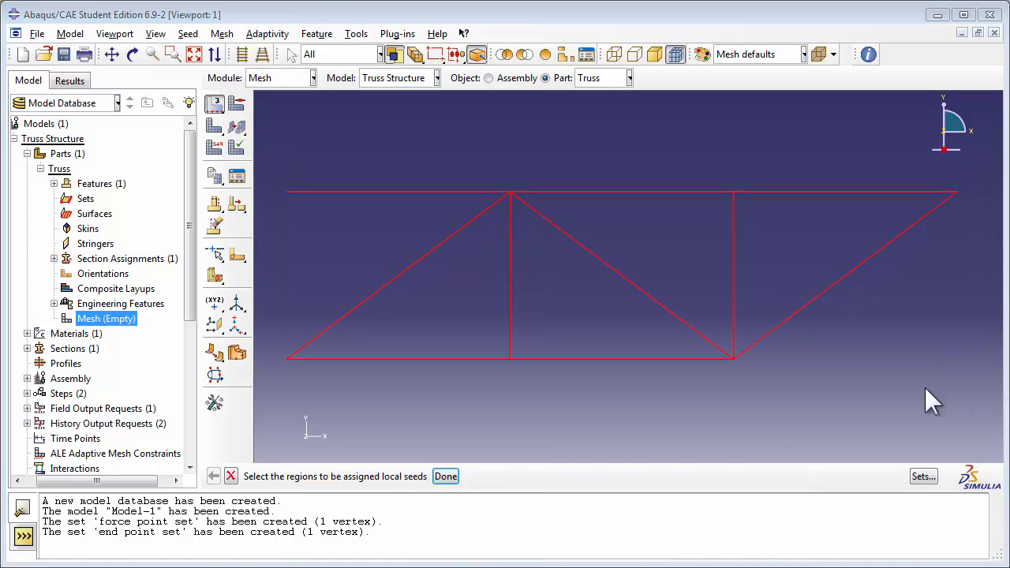
click(444, 476)
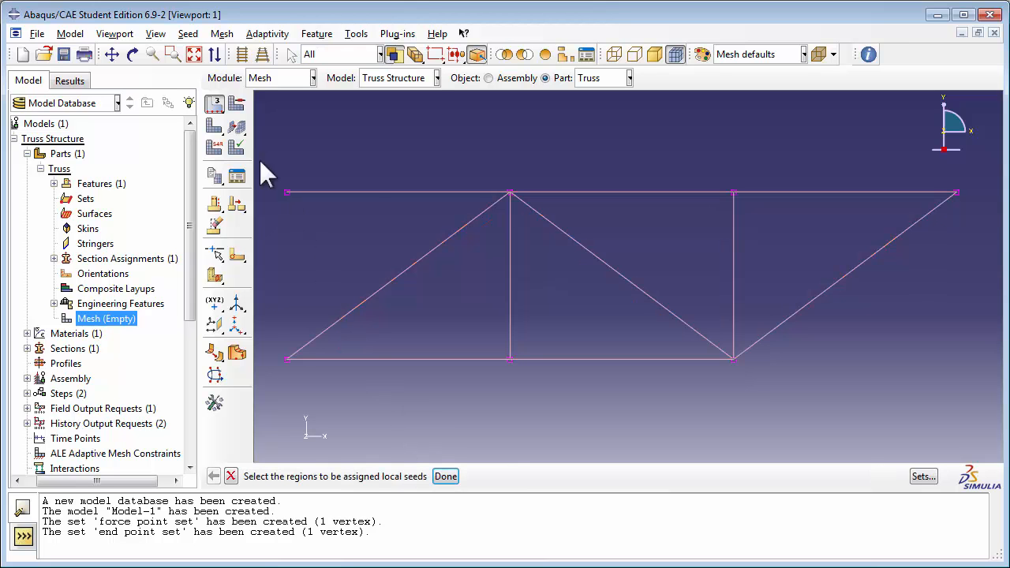
click(222, 33)
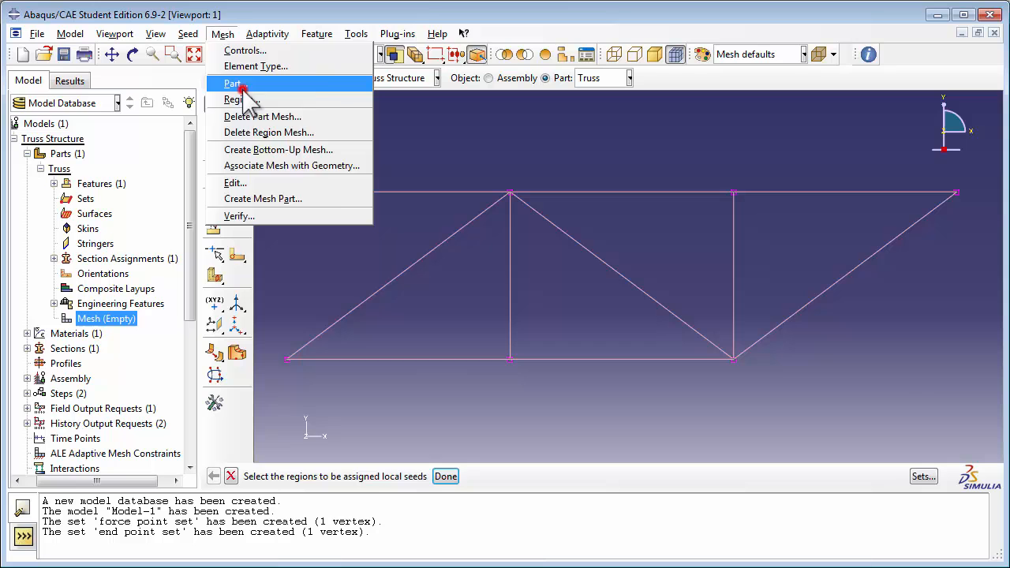
click(232, 83)
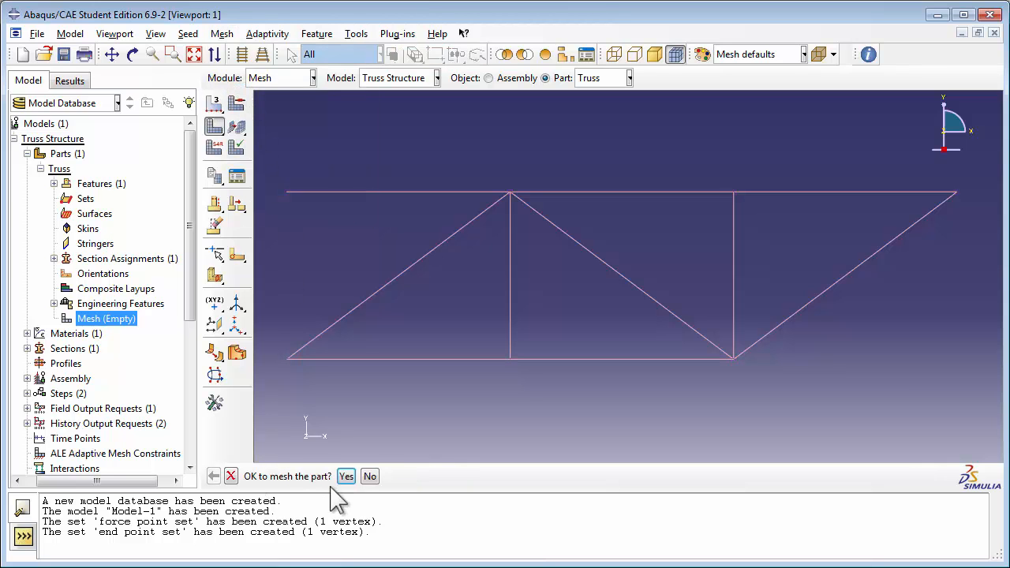
click(345, 476)
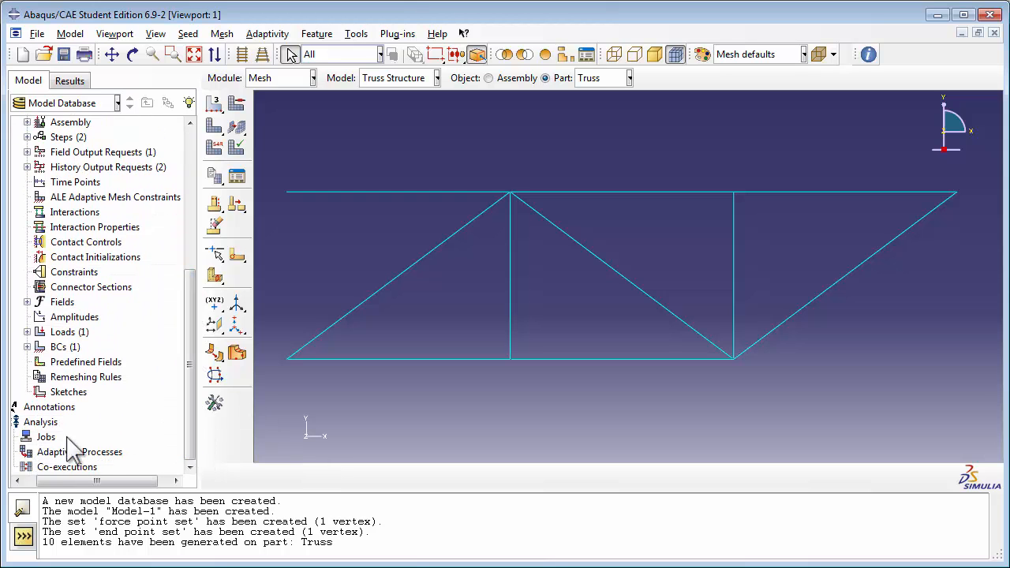
Step: Create TrussExplicitAnalysisJob described as 'Analysis of truss under a pulse load'
double_click(45, 436)
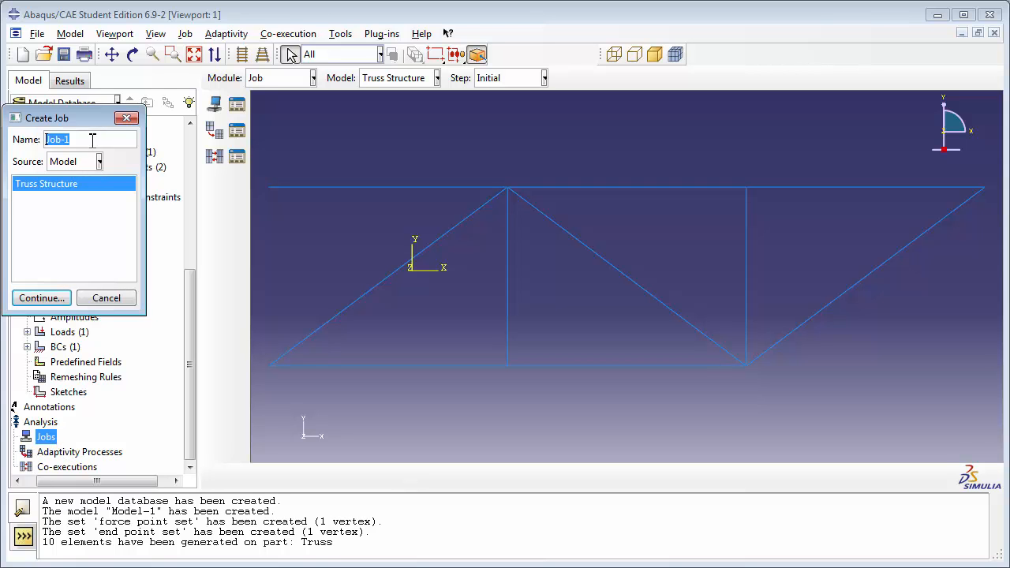
text(TrussExp)
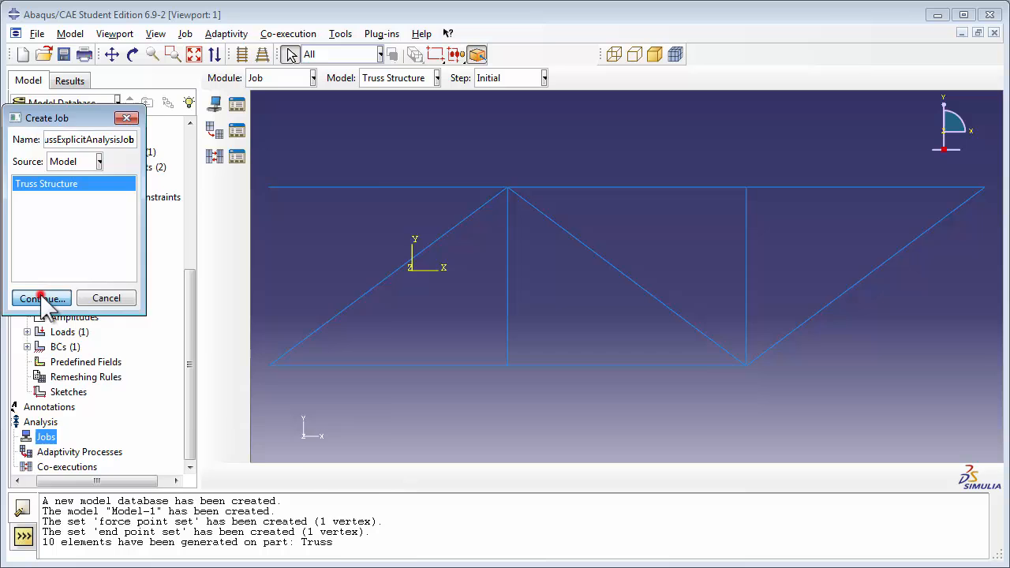
click(41, 298)
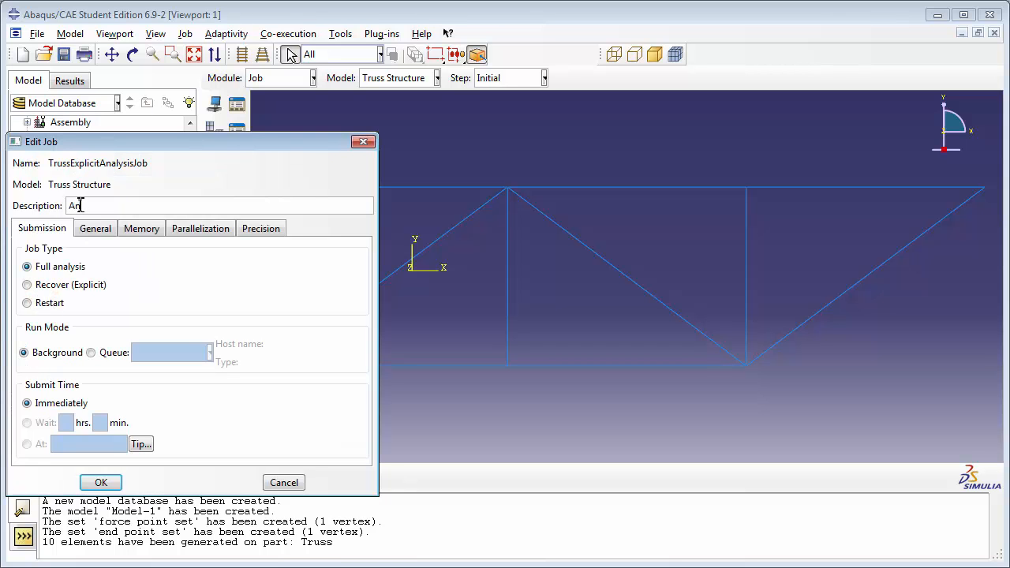
text(alysis of truss under a pulse)
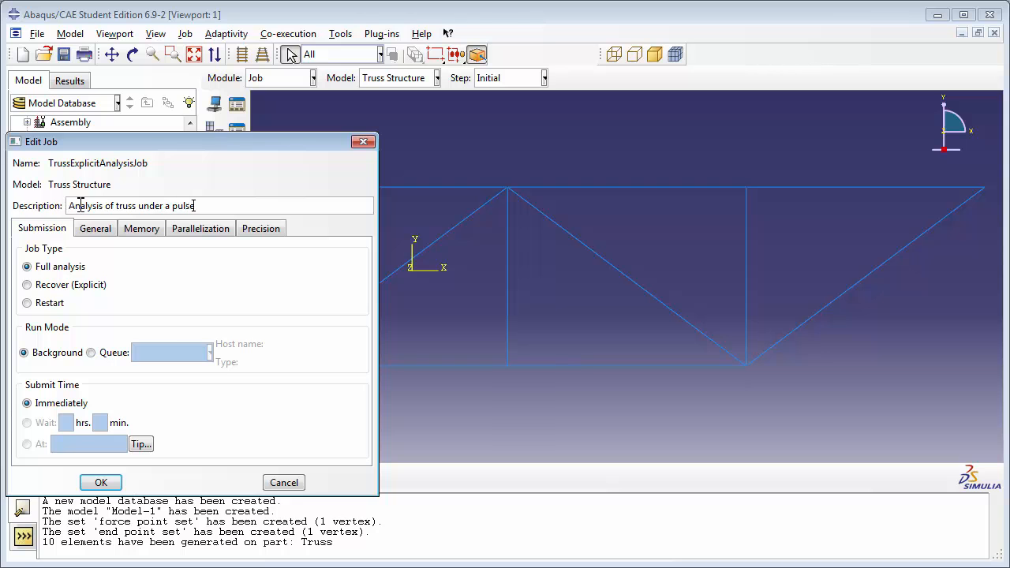
text(load)
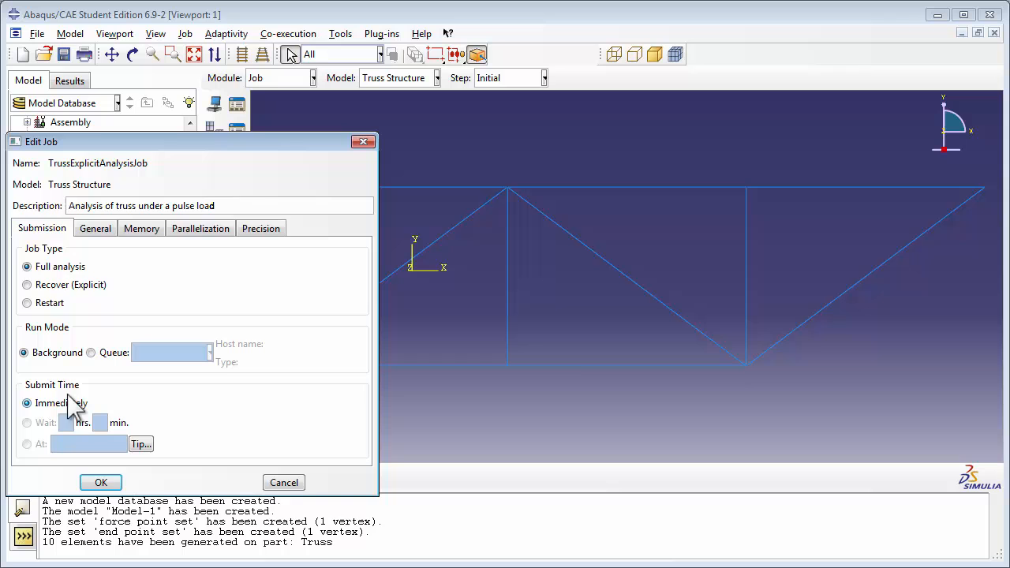
click(100, 482)
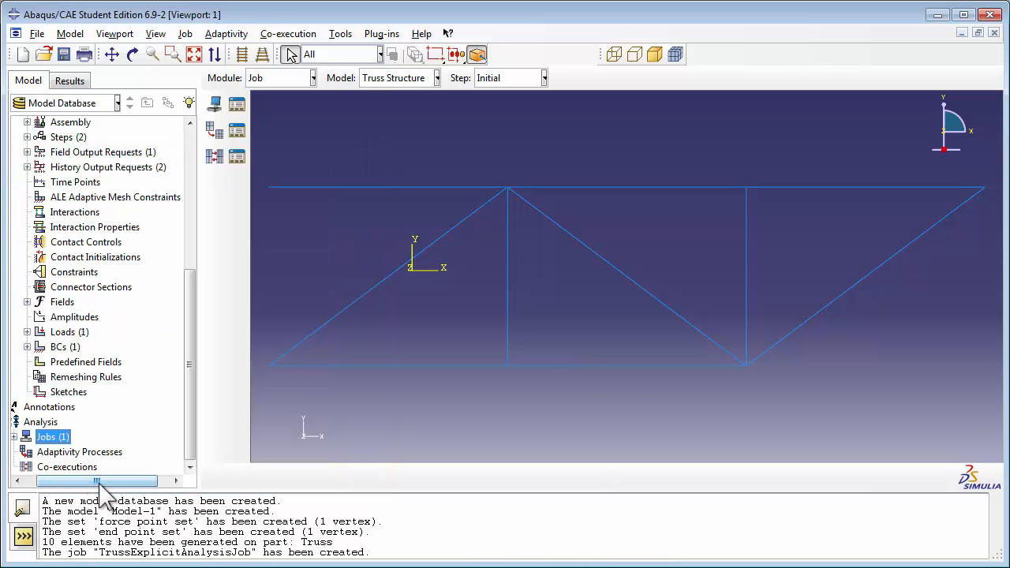
Step: Submit the job, allowing the existing job files to be overwritten
click(14, 437)
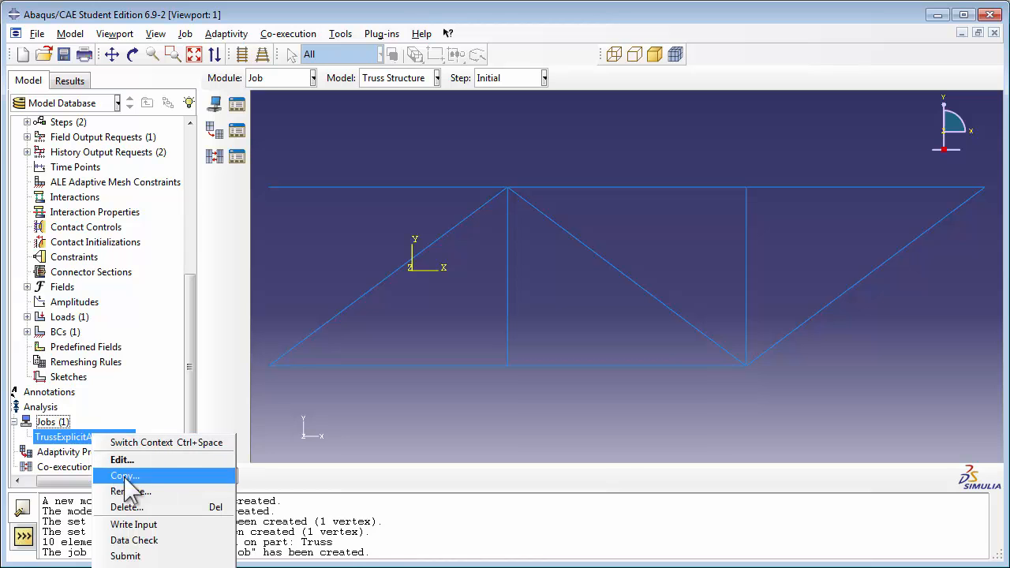
click(126, 556)
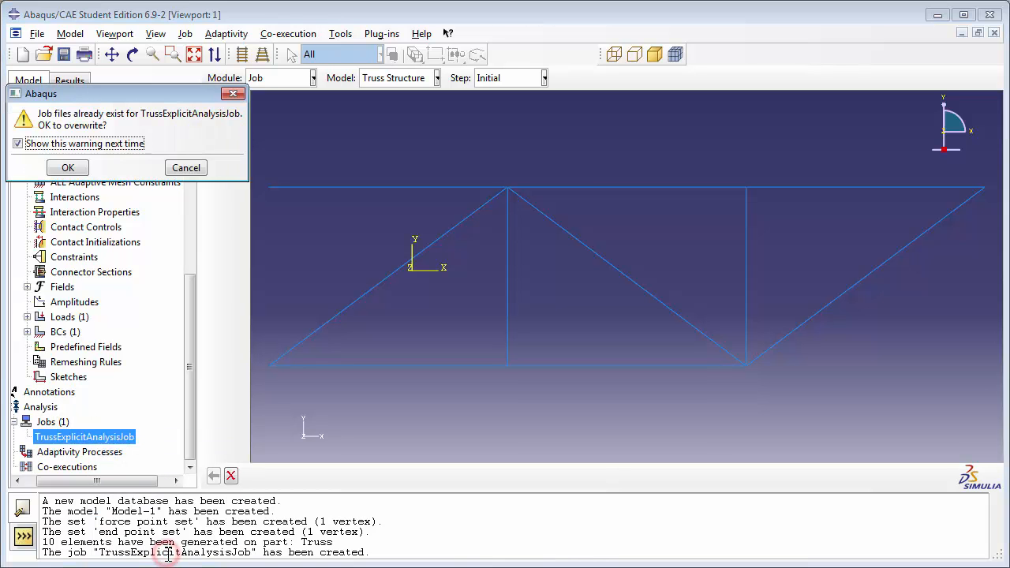
click(67, 167)
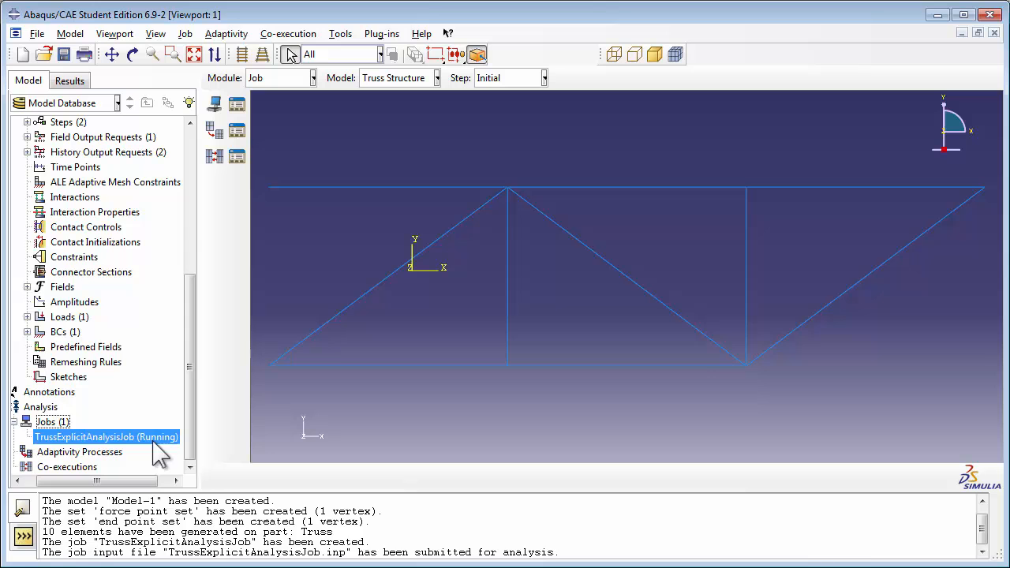
mouse_move(150, 450)
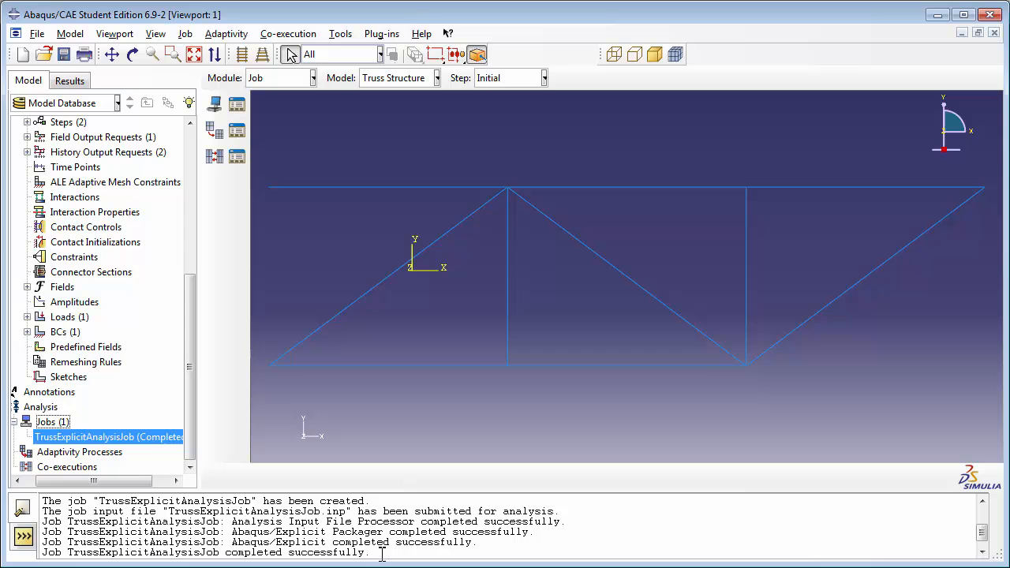
mouse_move(172, 460)
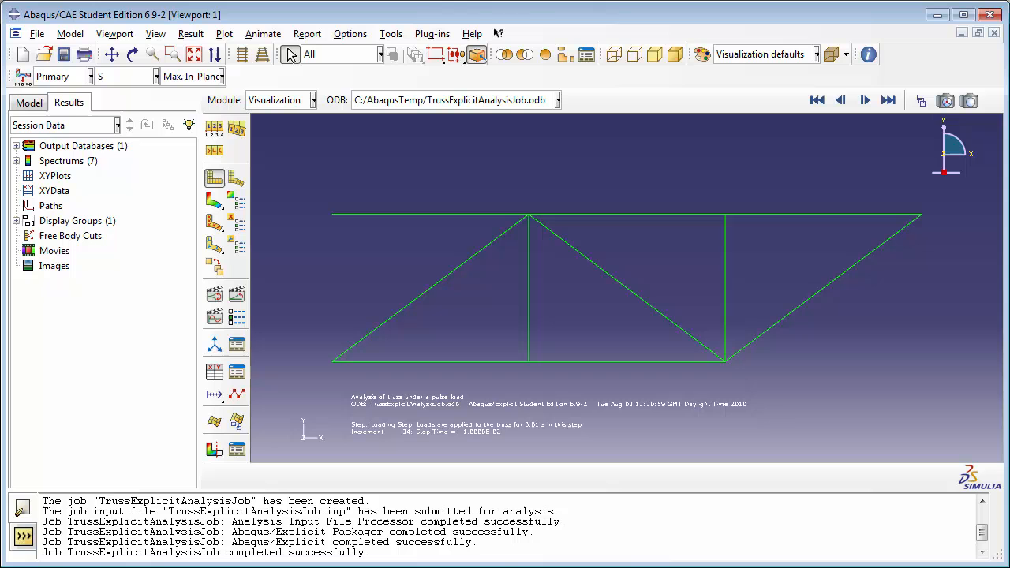
Step: List the history output variables from the job results via Result > History Output
click(190, 33)
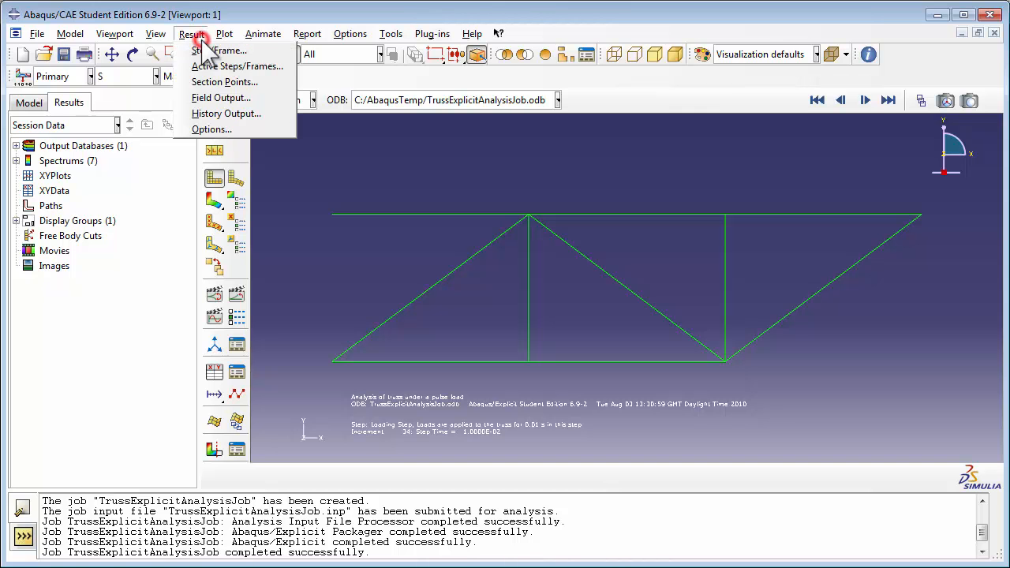
click(226, 113)
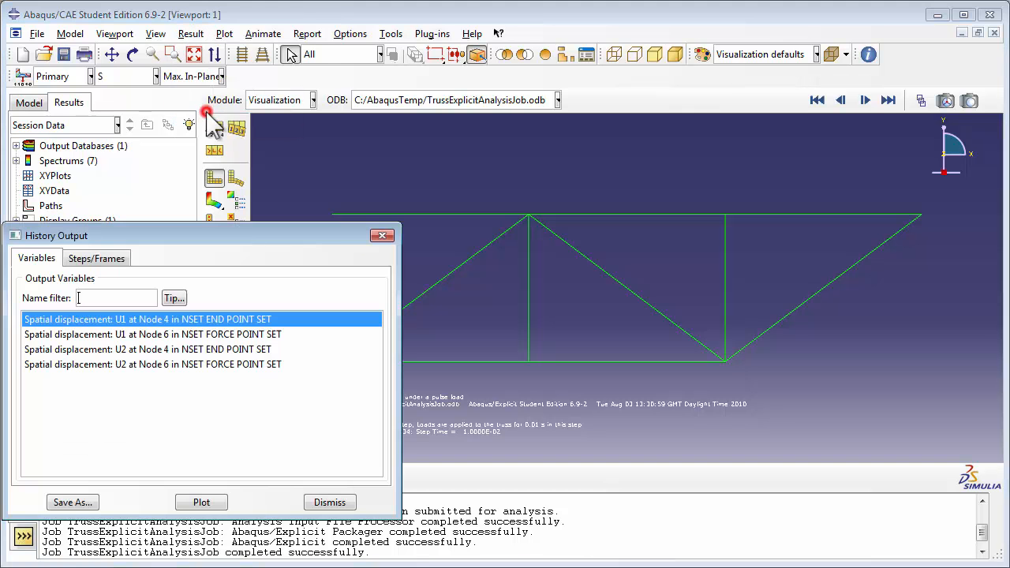
mouse_move(201, 252)
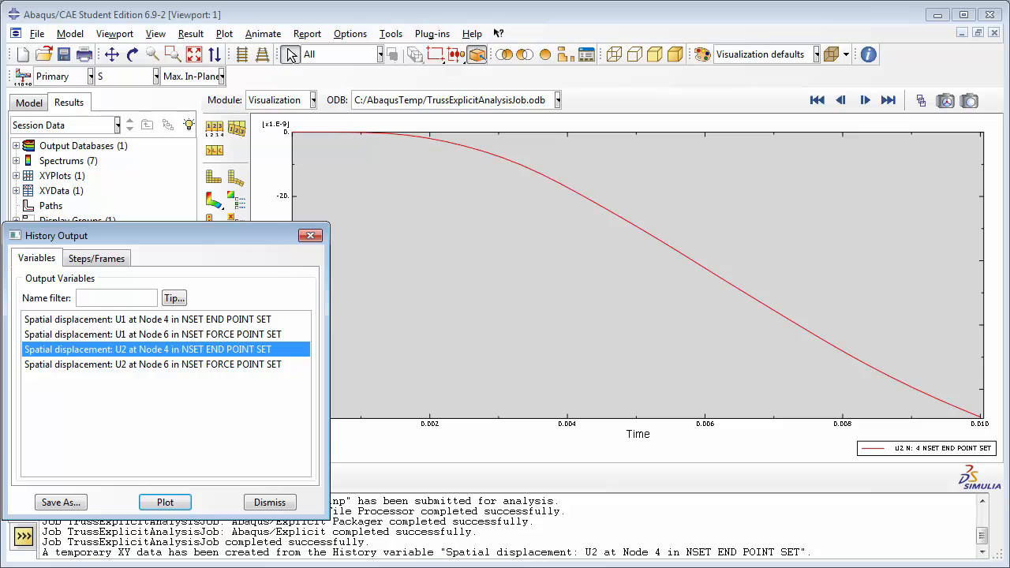
mouse_move(574, 343)
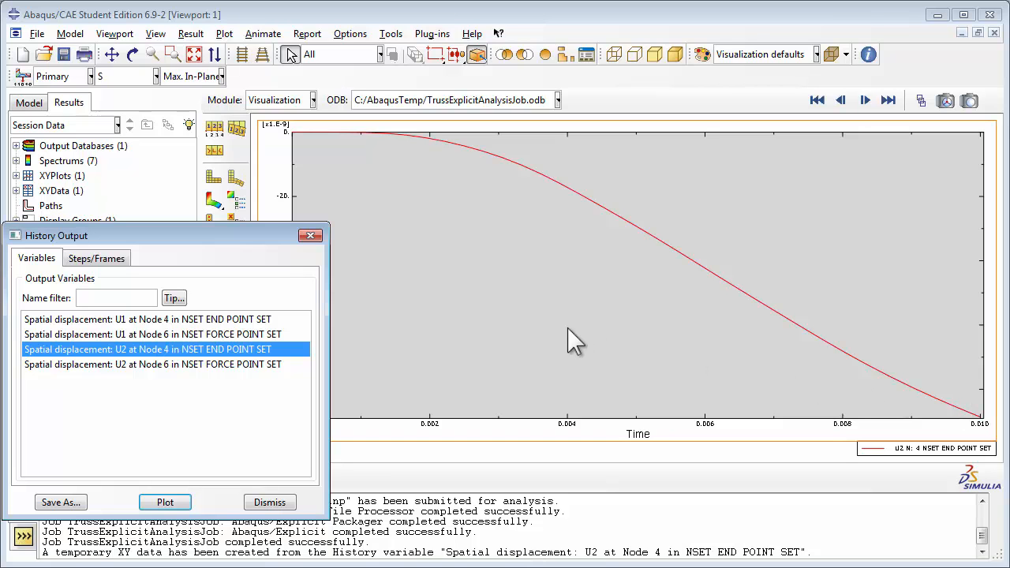
mouse_move(111, 516)
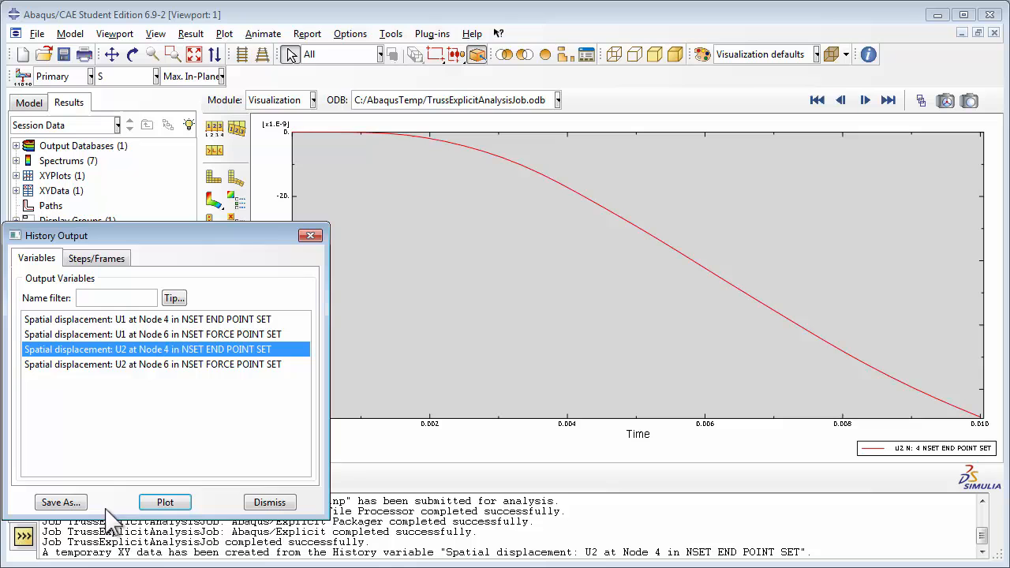
Step: Save the plotted Node 4 U2 curve as XY data named 'Data for end point'
click(61, 502)
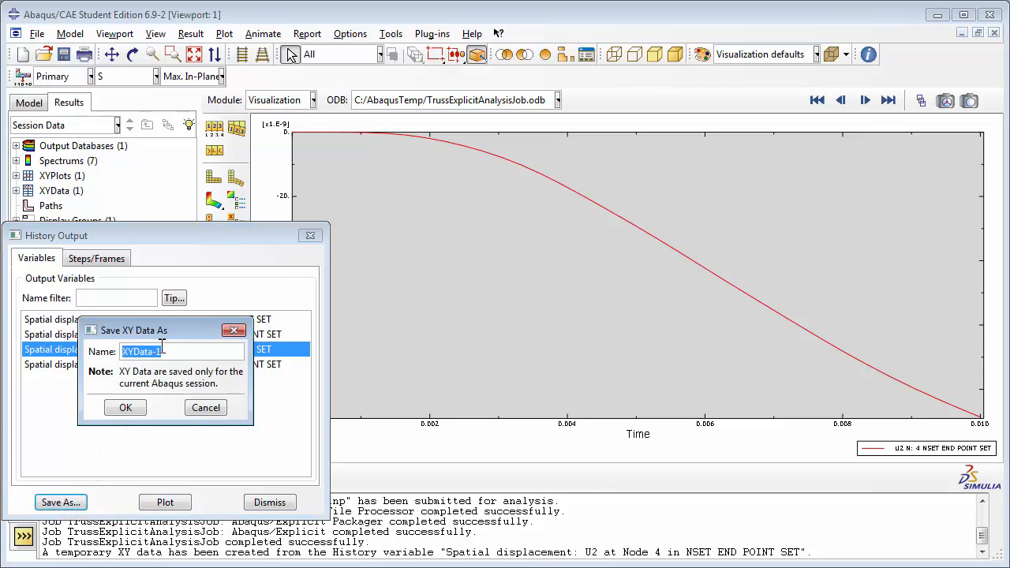
text(Data for end)
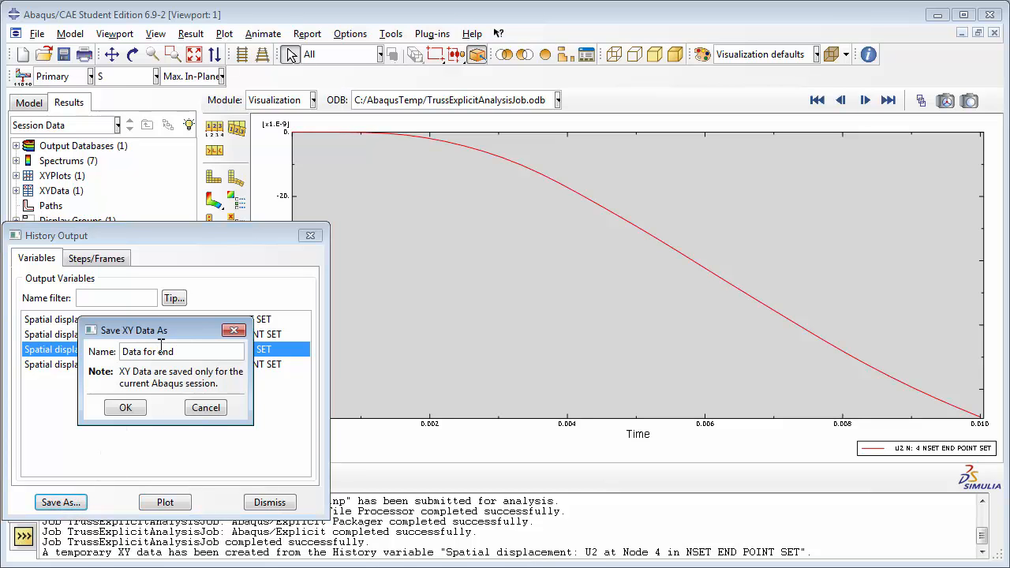
text(point)
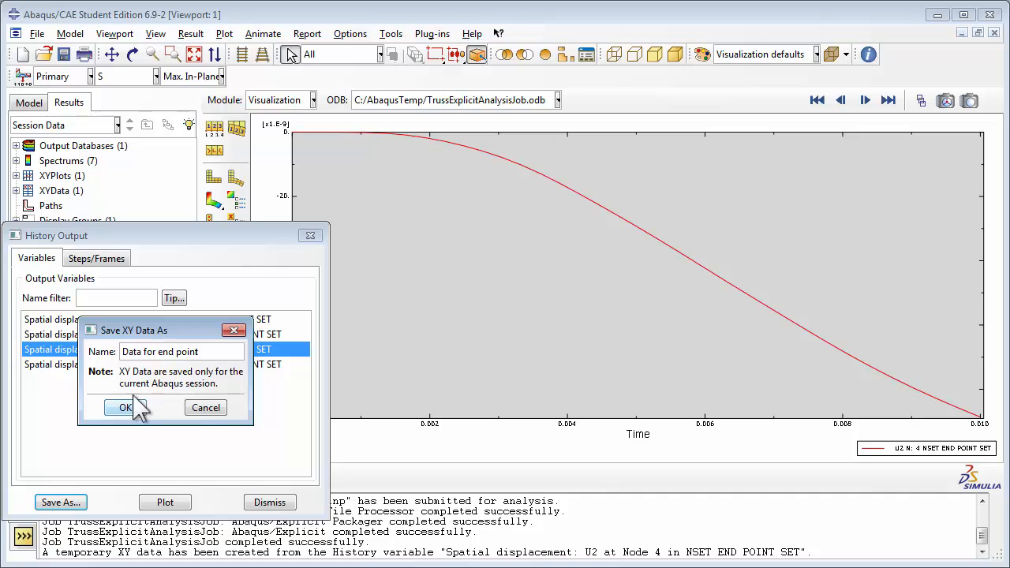
click(124, 407)
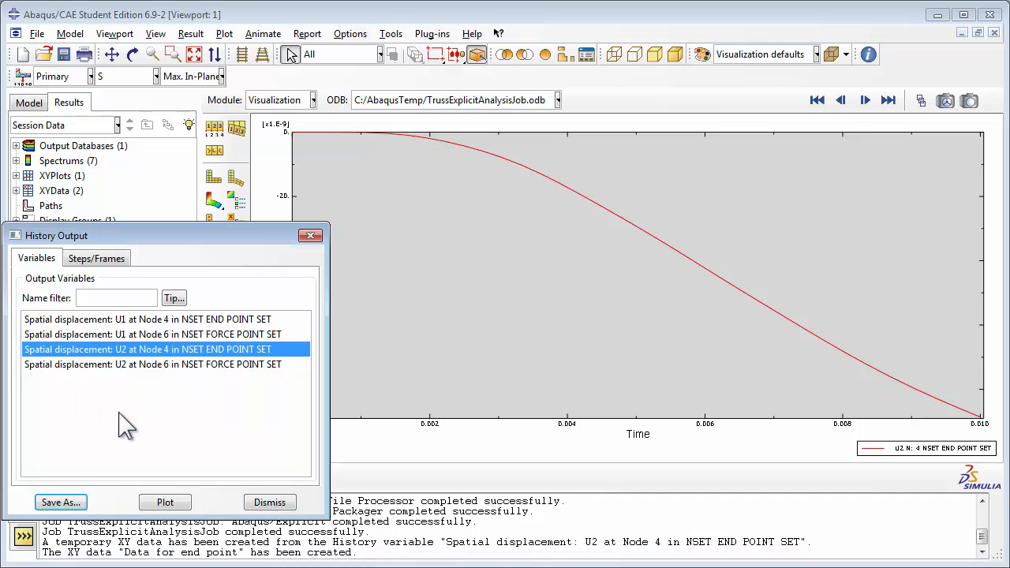
mouse_move(129, 379)
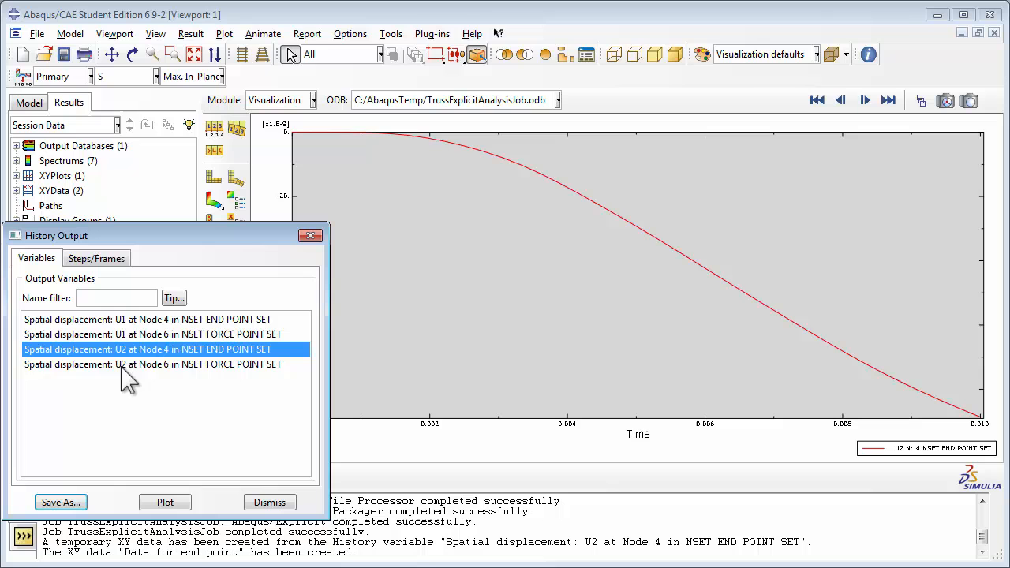
Step: Plot U2 at Node 6 and save the curve as XY data 'Data for force point'
click(152, 364)
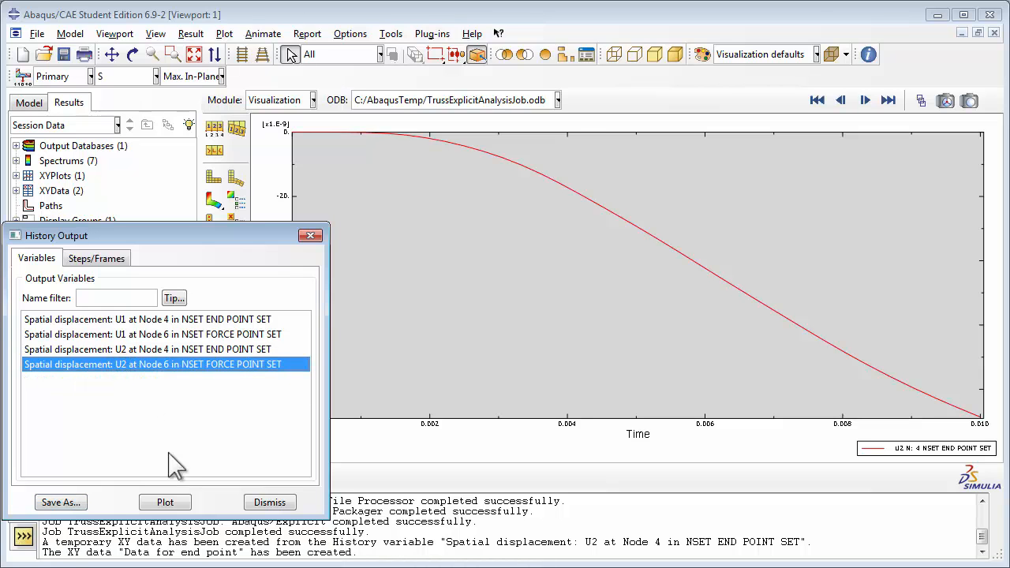
click(165, 501)
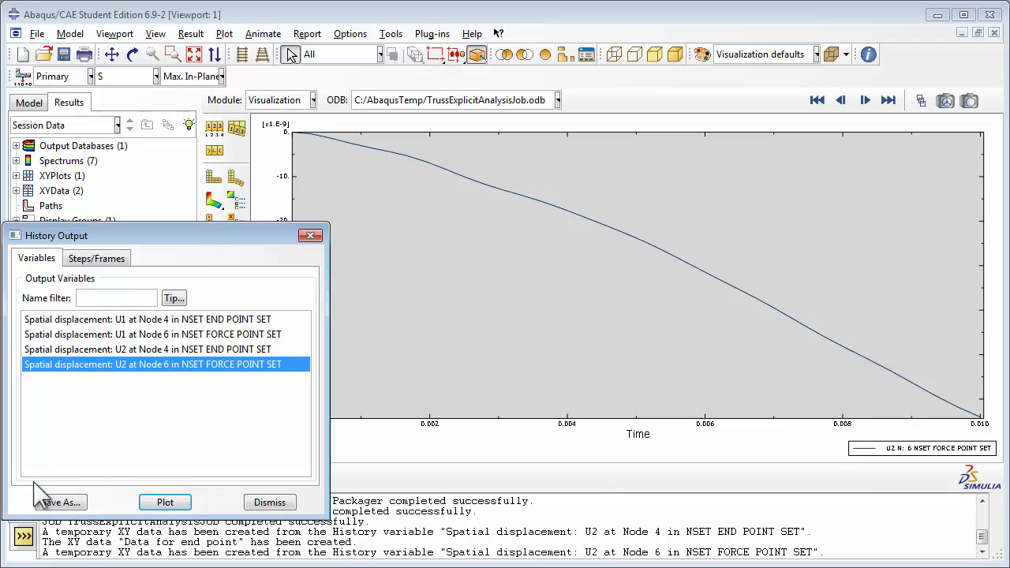
click(60, 501)
text(D)
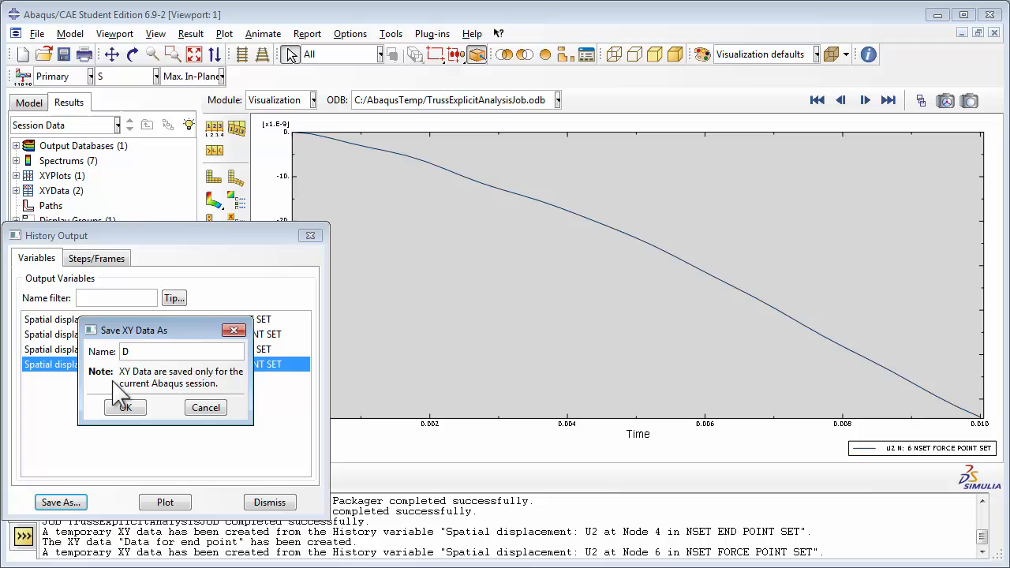
text(ata for force p)
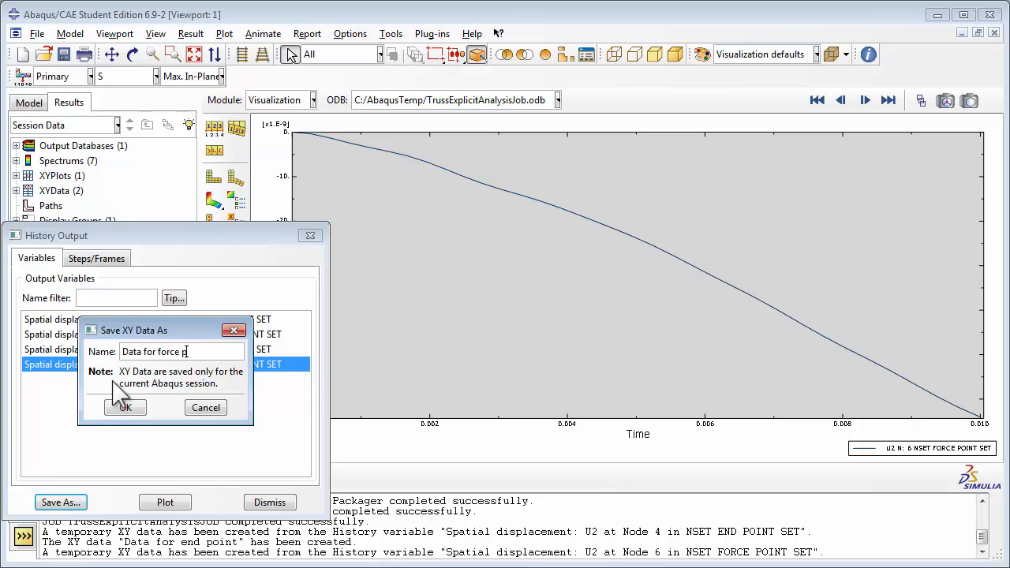
text(oint)
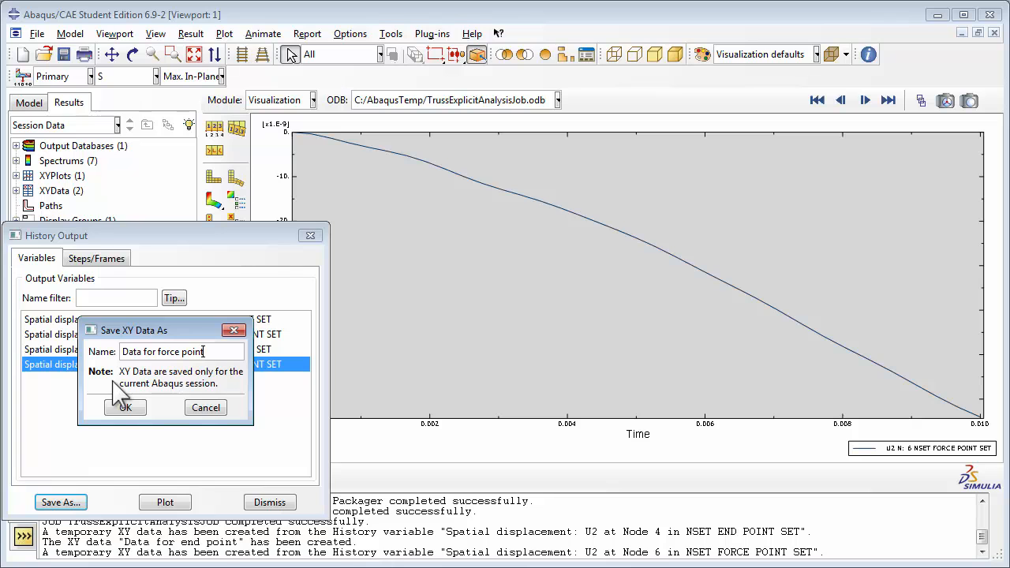
click(124, 407)
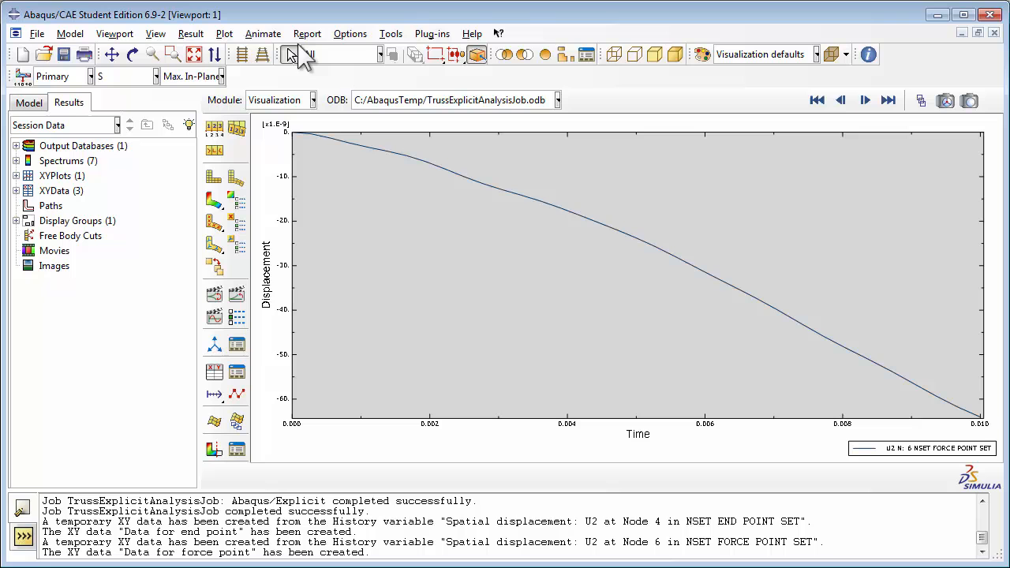
Step: Start a Report > XY report and choose 'Data for end point' from the three datasets
click(307, 33)
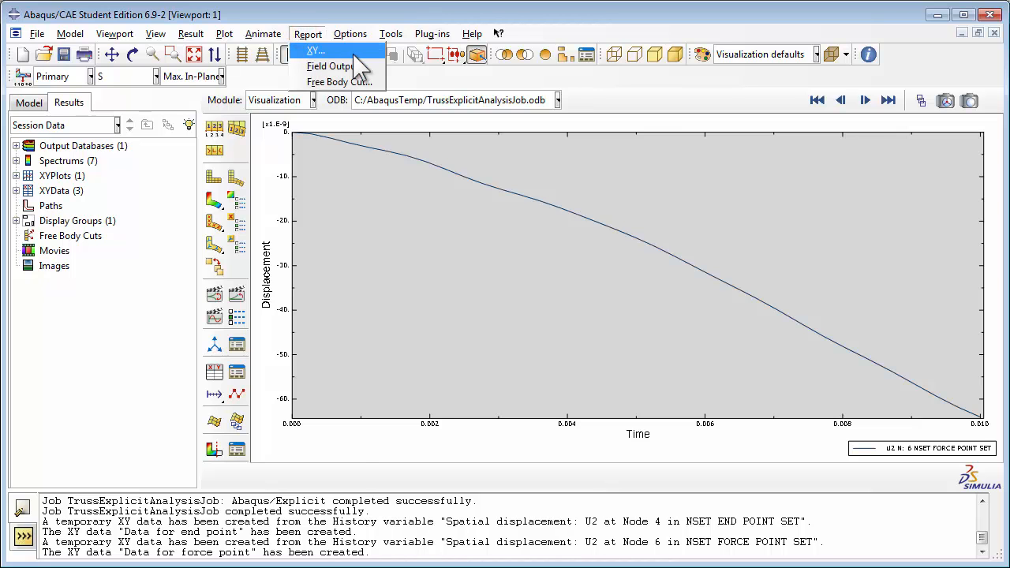
click(315, 51)
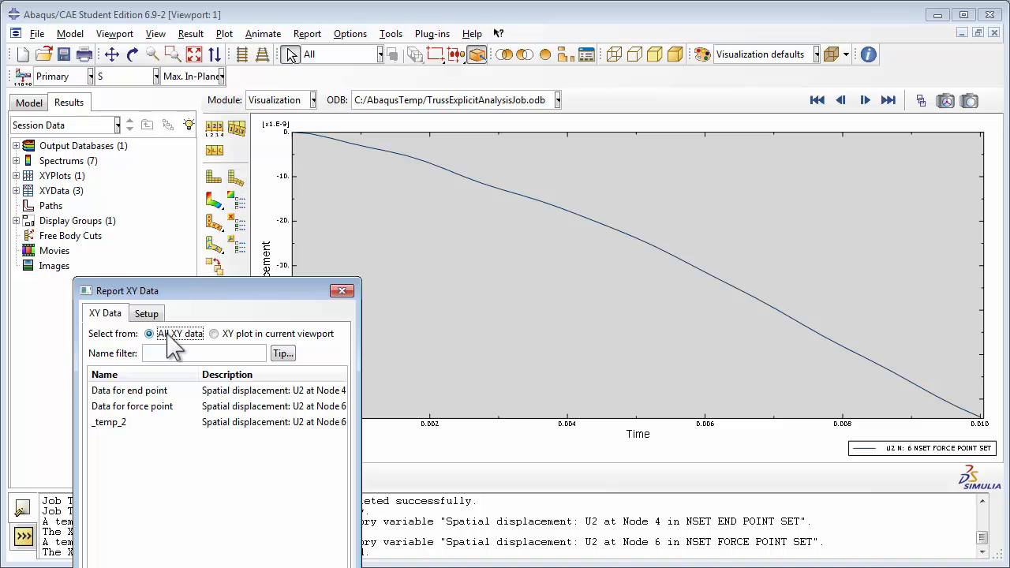
mouse_move(174, 347)
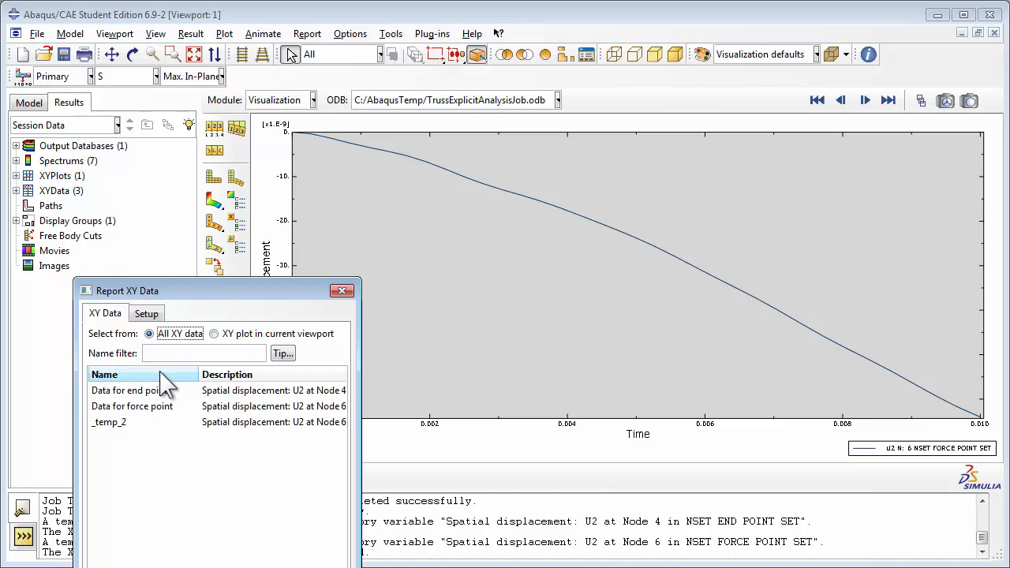
click(129, 389)
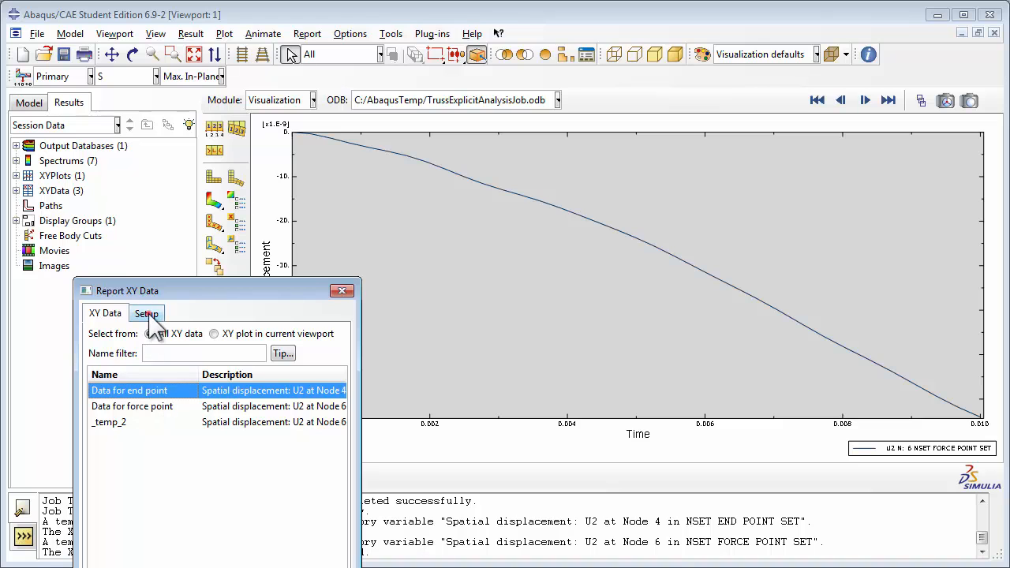
Step: Target end_point_xydata_output.txt without appending, including column totals and column min/max
click(145, 313)
text(end_po)
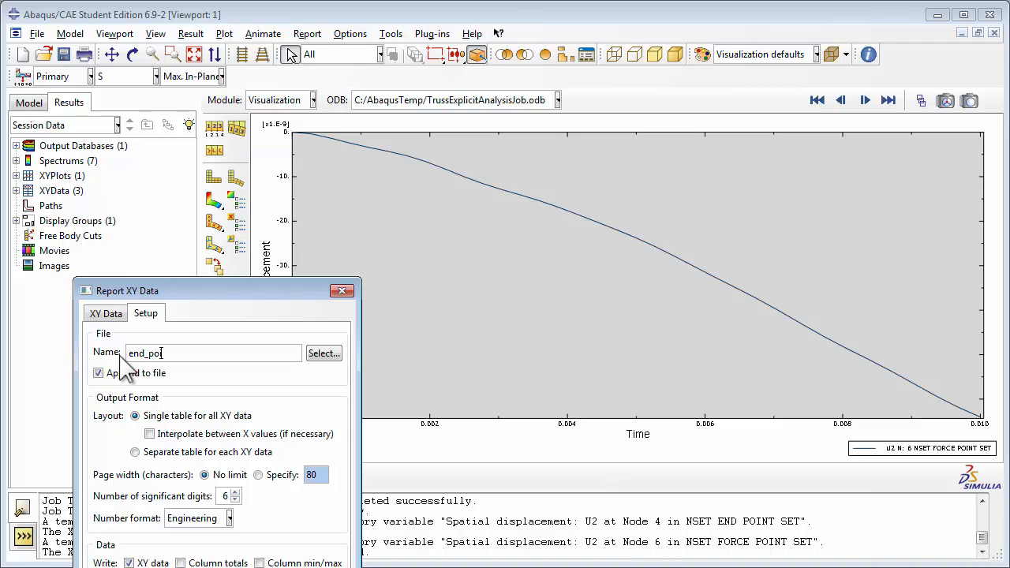
text(int_xy)
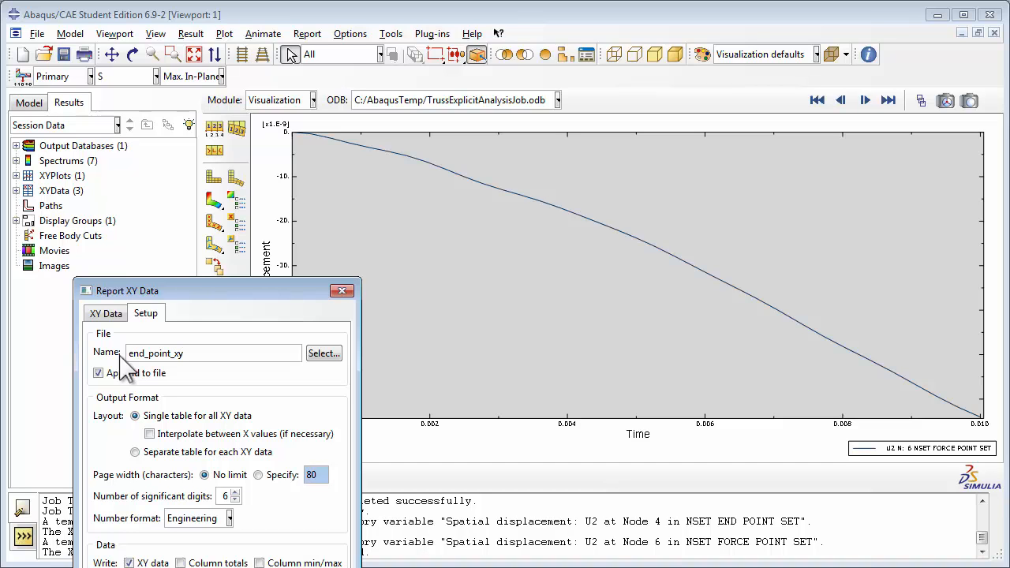
text(data)
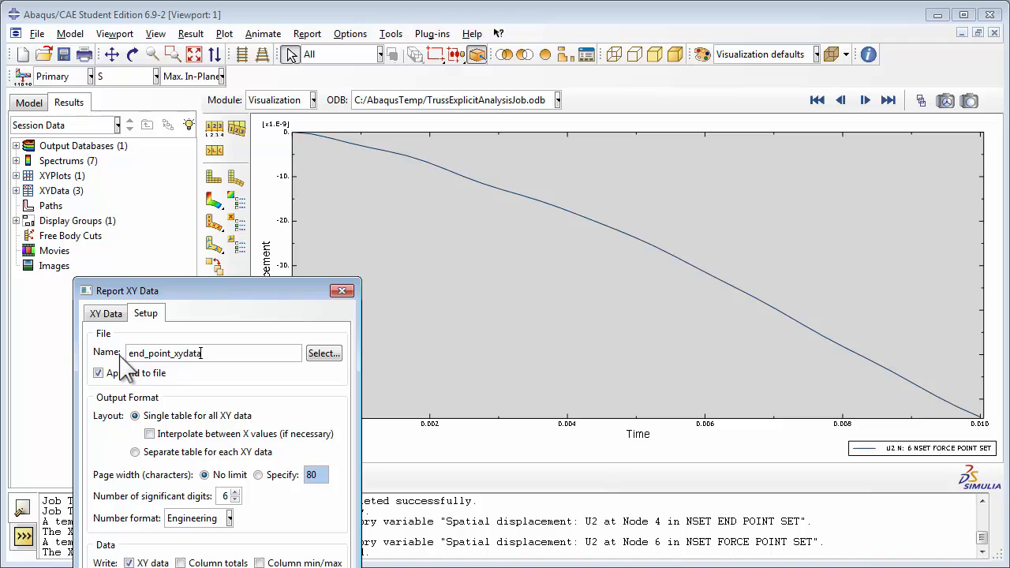
text(_output)
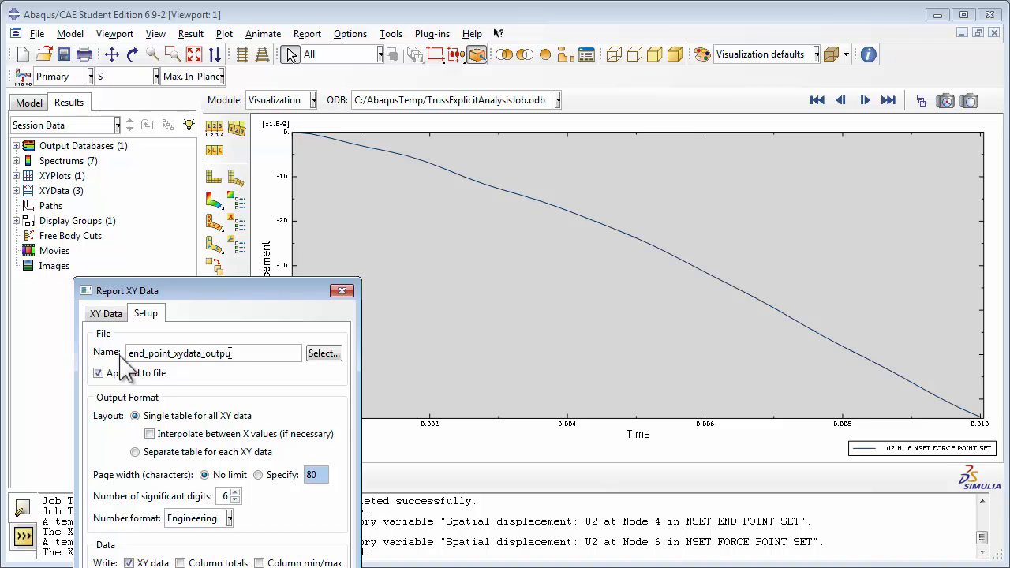
text(.txt)
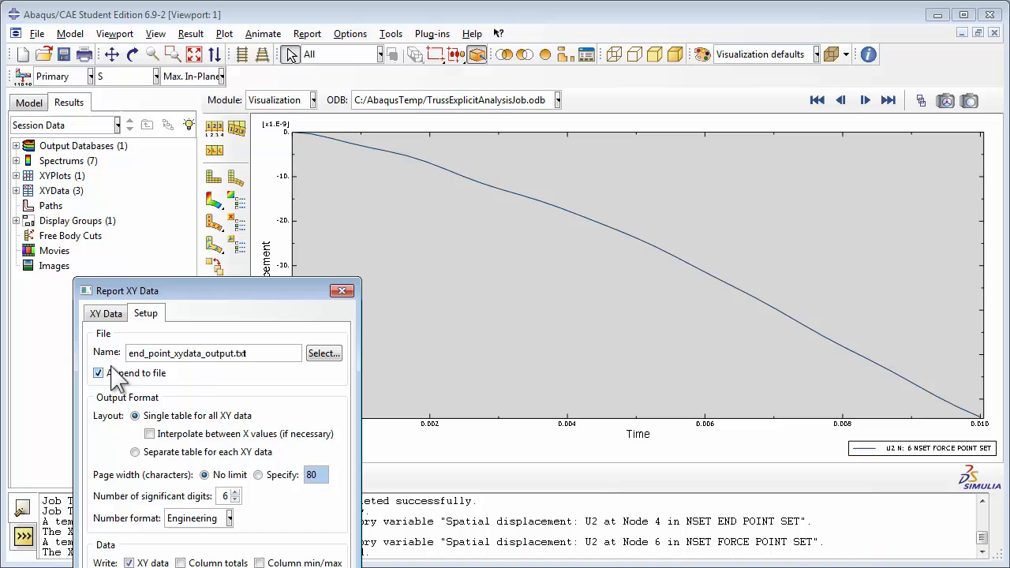
click(98, 372)
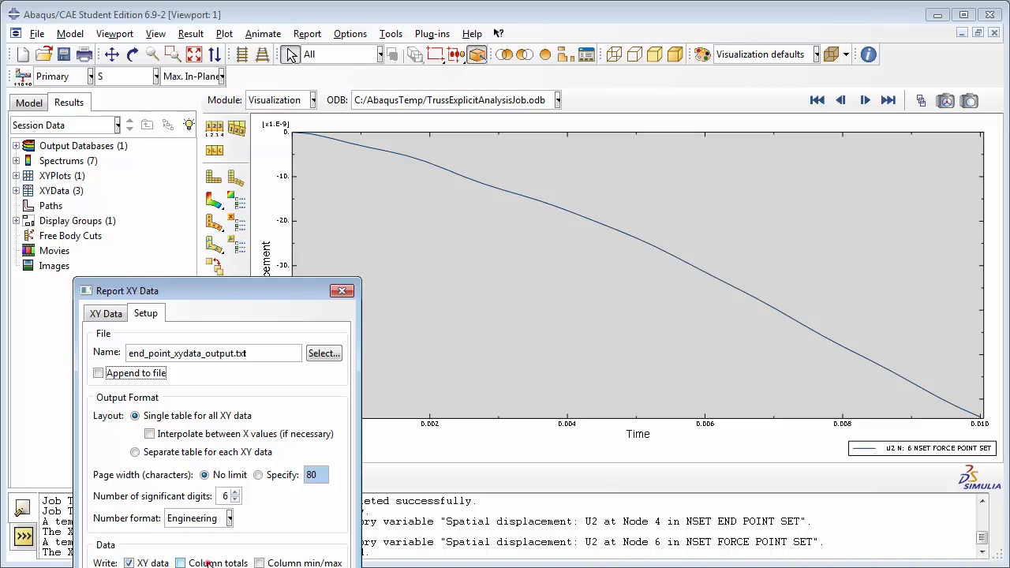
click(181, 562)
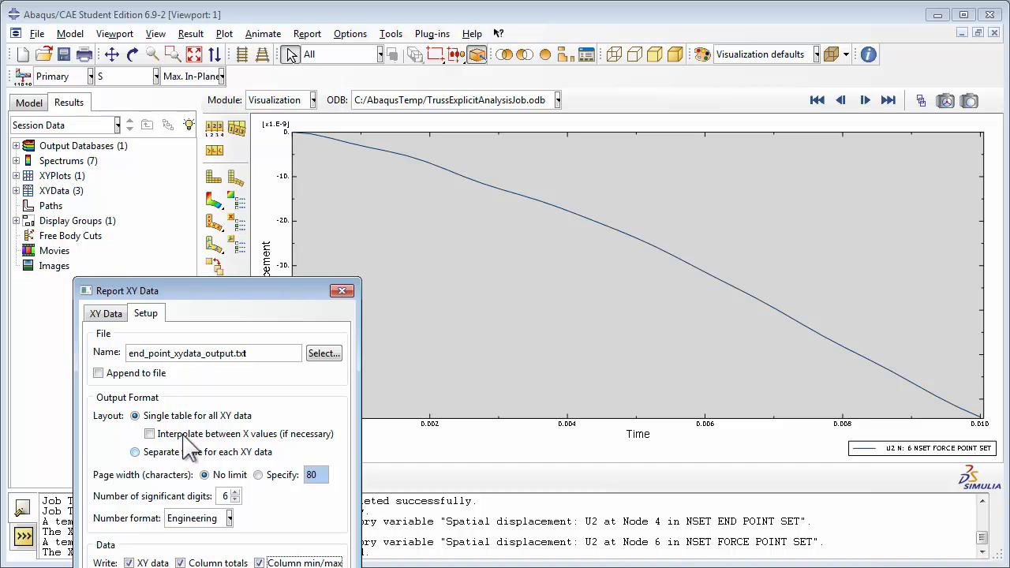
click(105, 313)
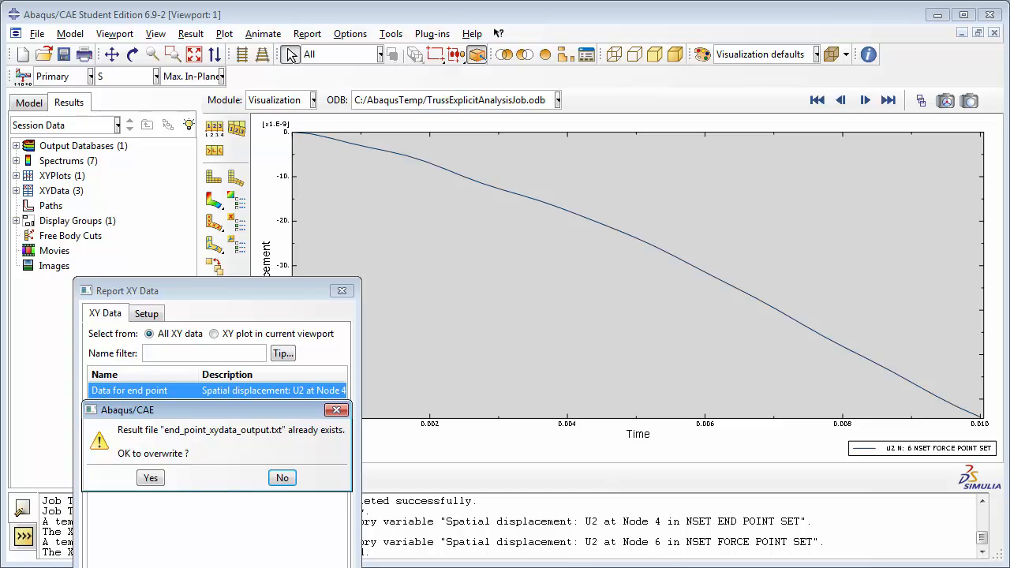
Step: Confirm overwriting end_point_xydata_output.txt so the end point report is written
click(149, 477)
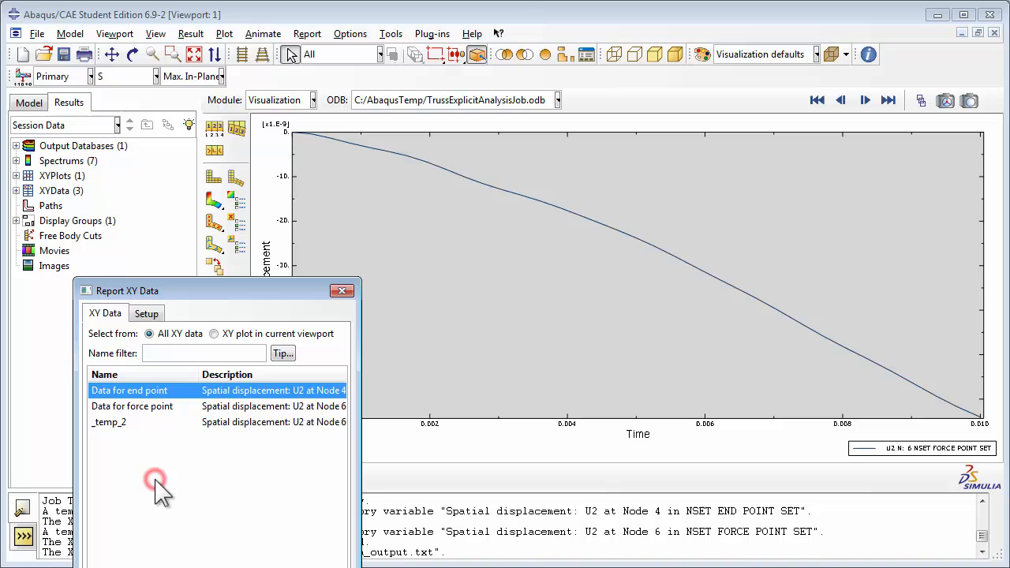
mouse_move(224, 339)
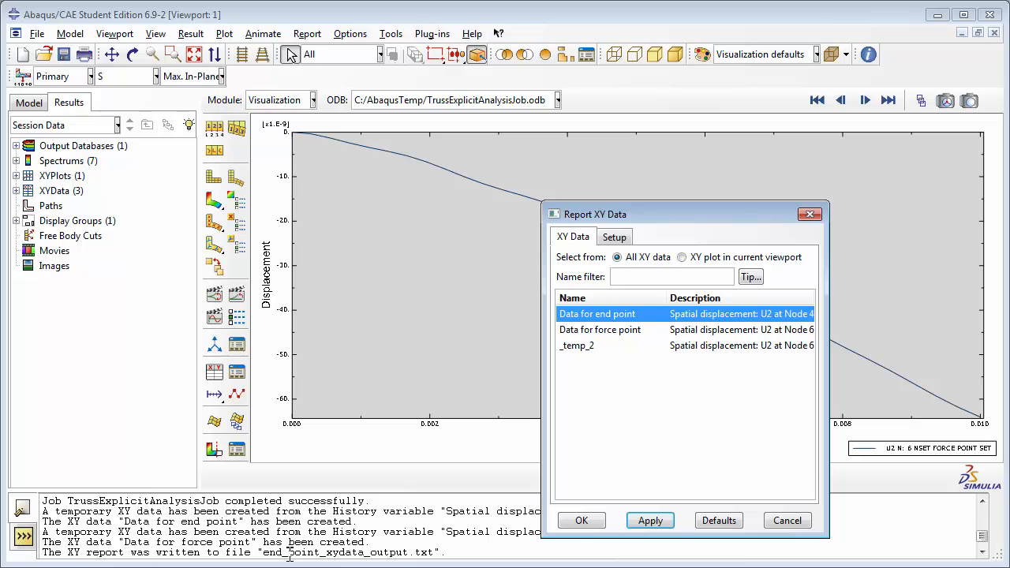
mouse_move(718, 225)
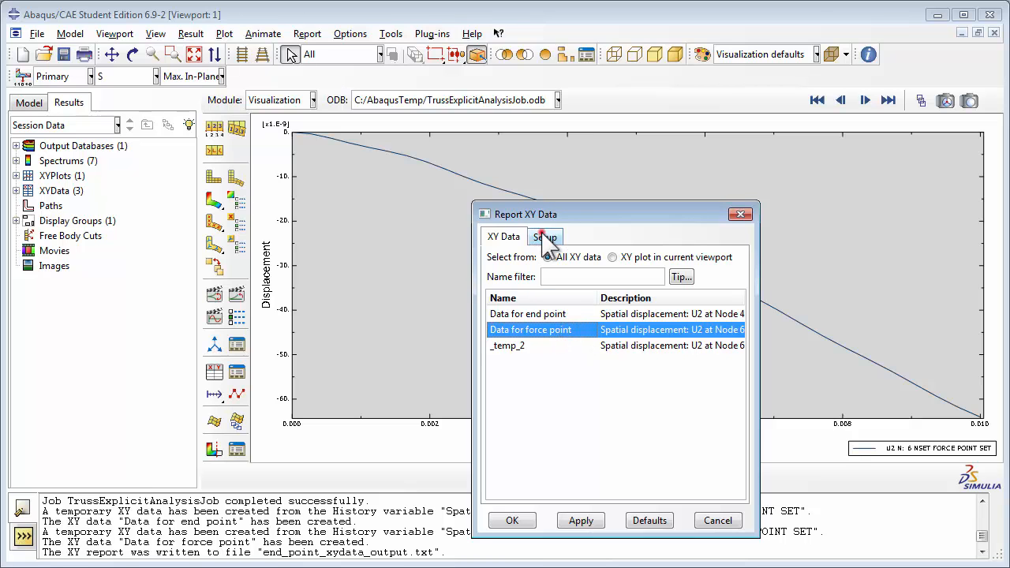
Step: Rename the report file to force_point_xydata_output.txt and write the force point report, overwriting the old file
click(544, 236)
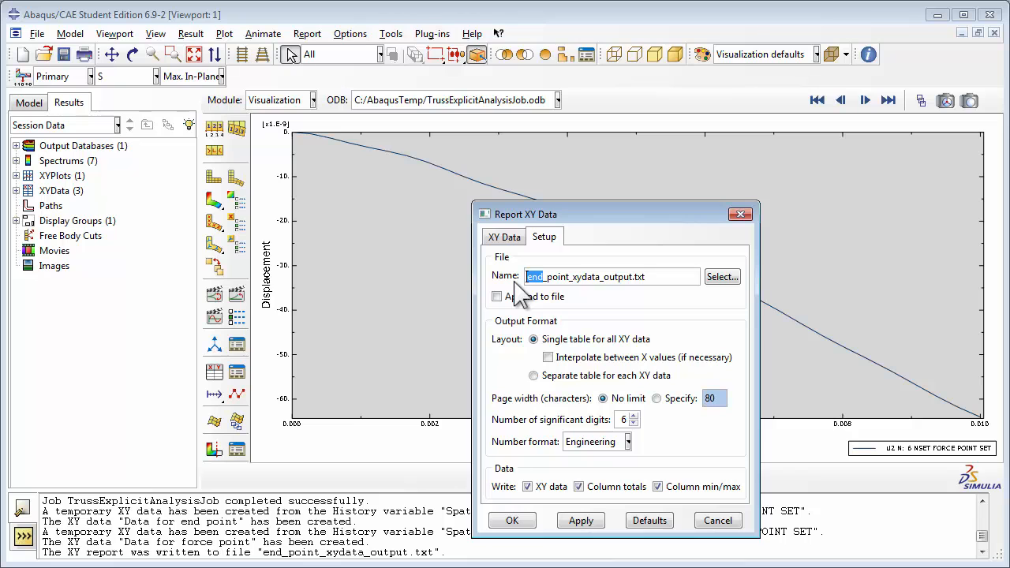
text(fc)
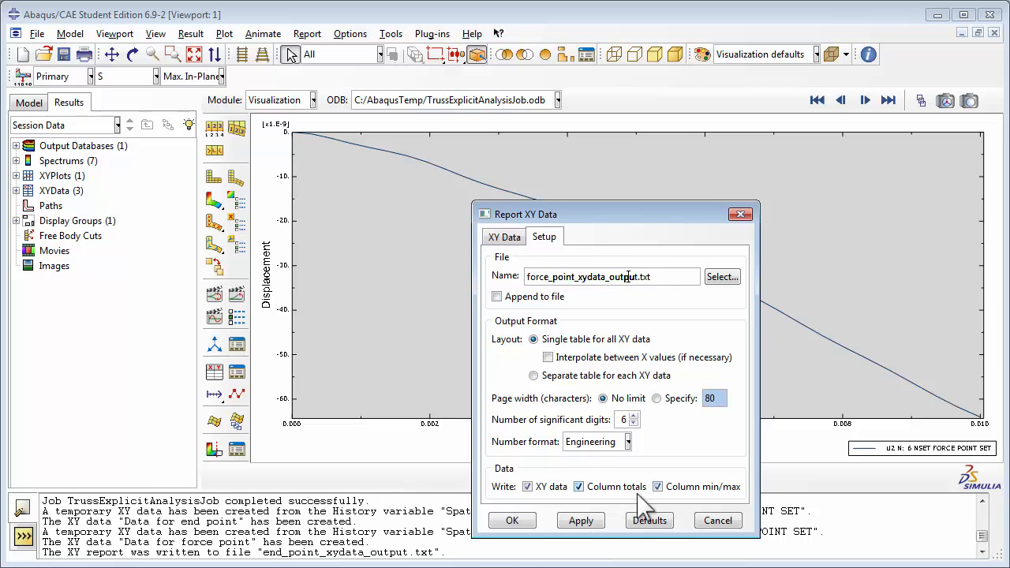
click(503, 236)
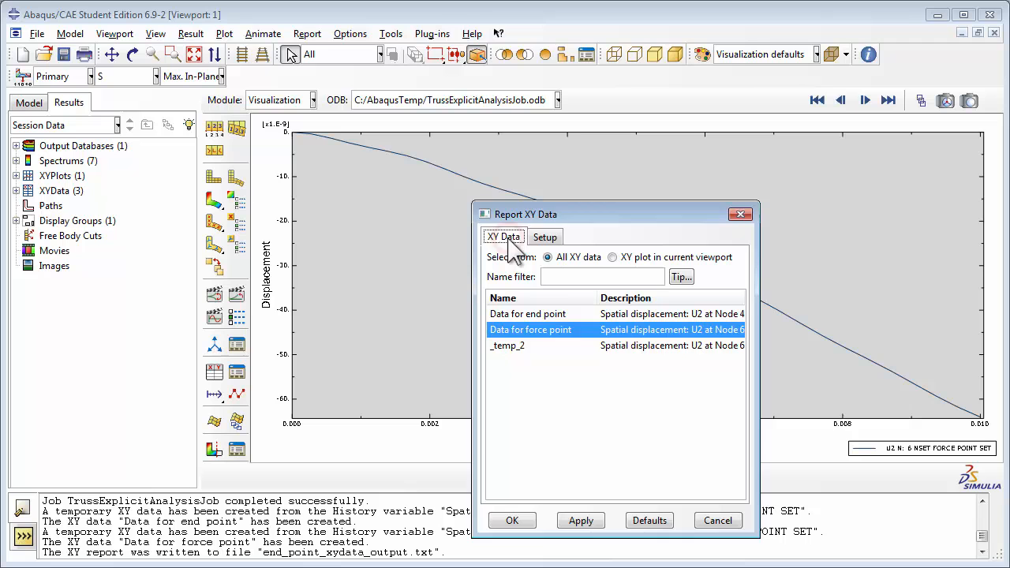
mouse_move(591, 504)
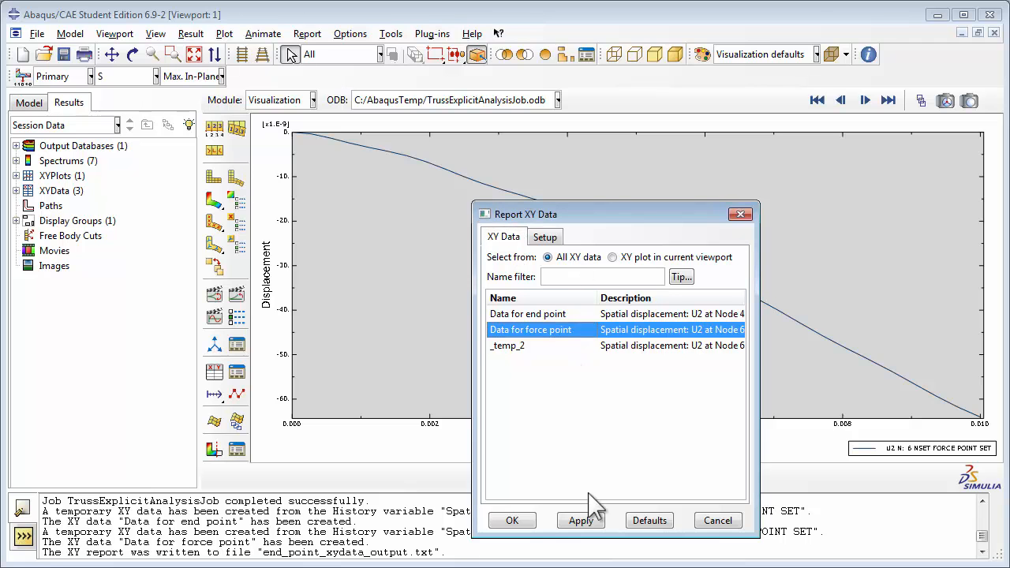
click(580, 520)
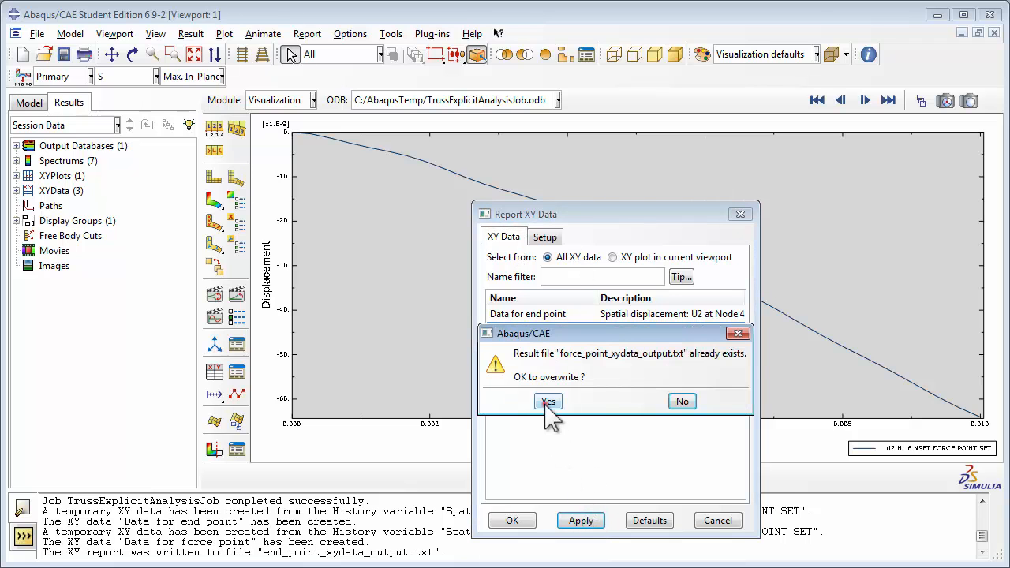
click(547, 401)
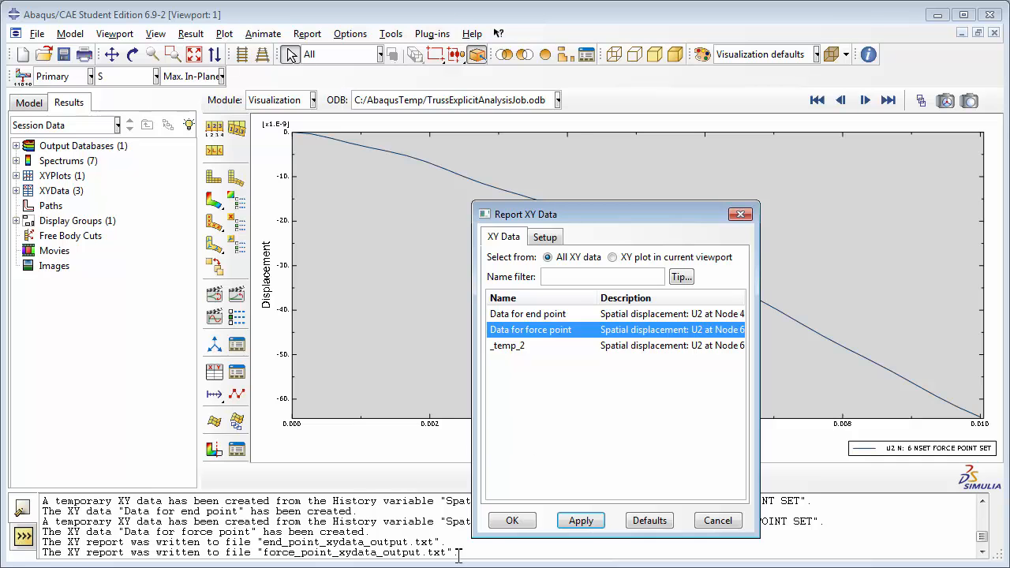
click(511, 519)
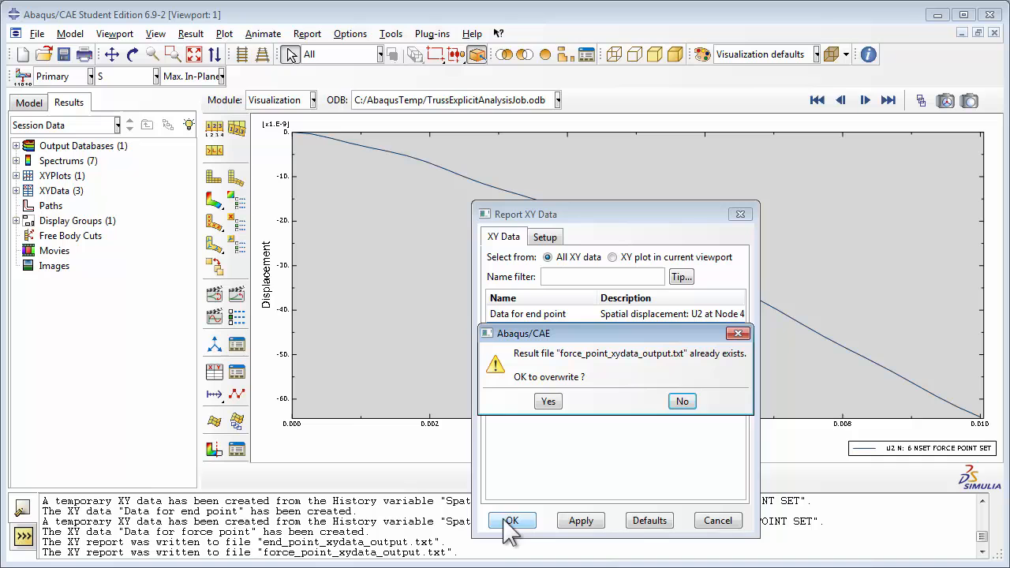